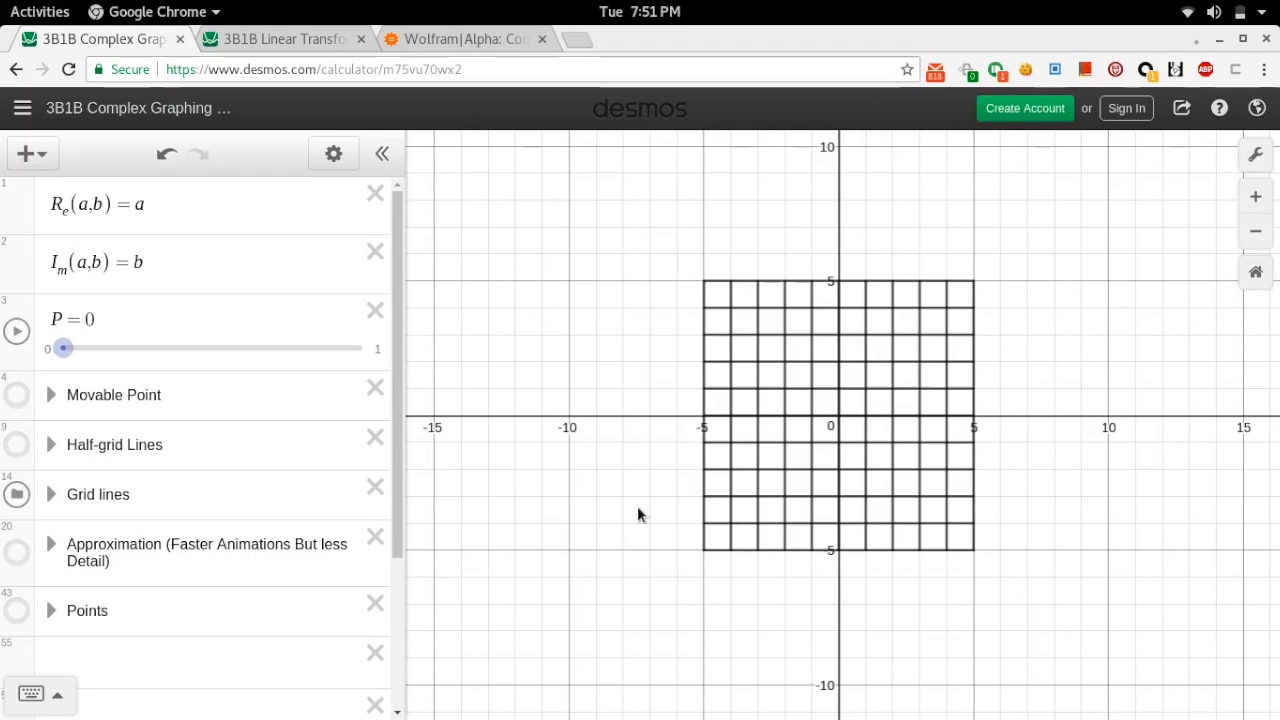
pyautogui.moveTo(488, 440)
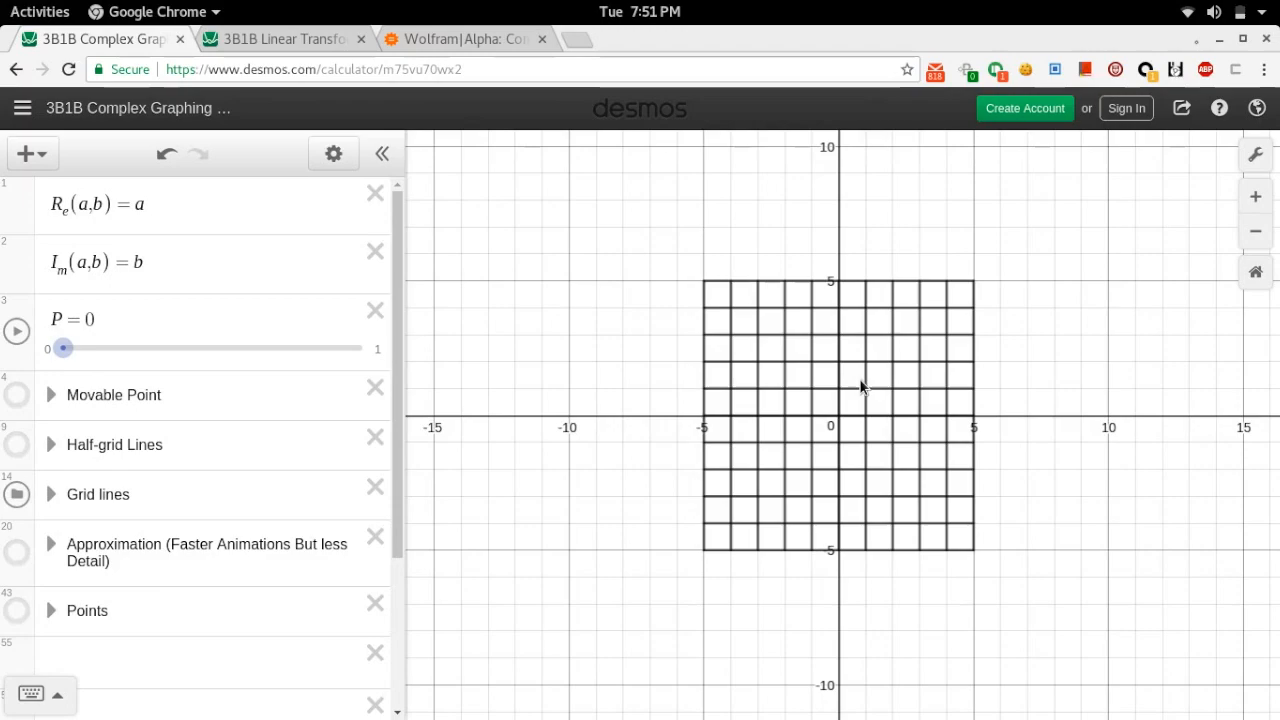
pyautogui.moveTo(1082, 609)
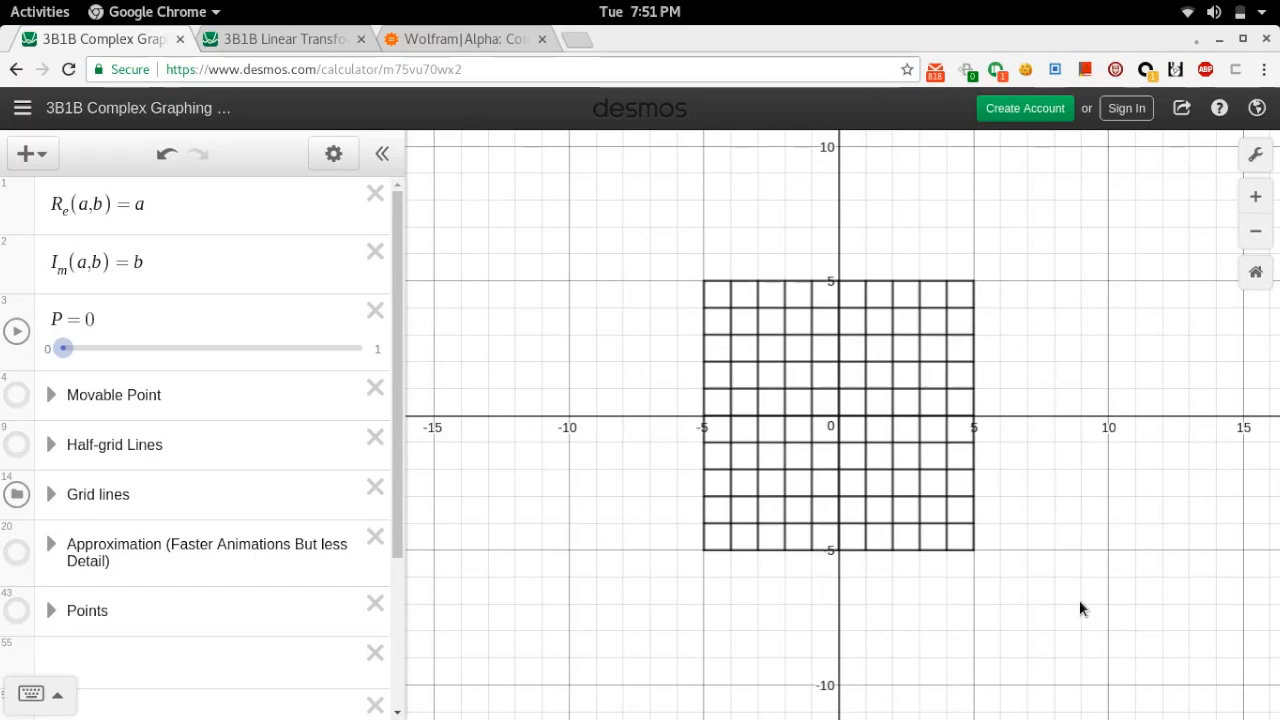
pyautogui.moveTo(685, 256)
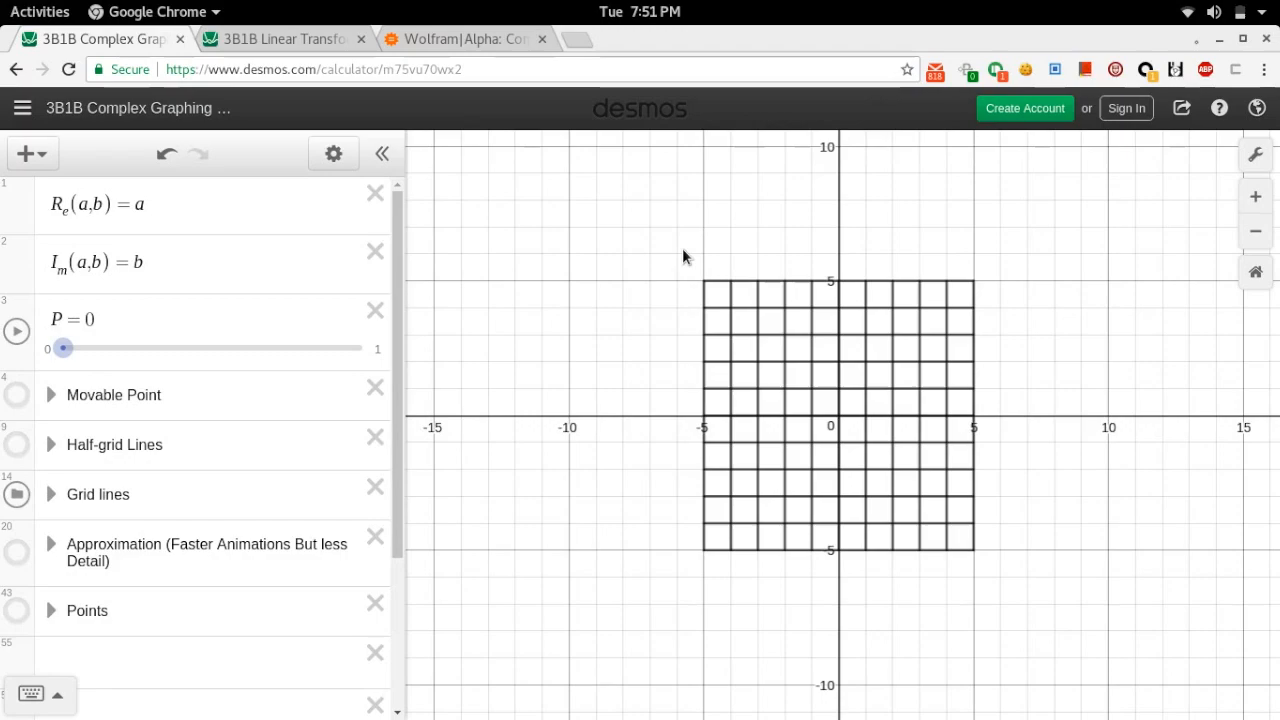
pyautogui.moveTo(625, 238)
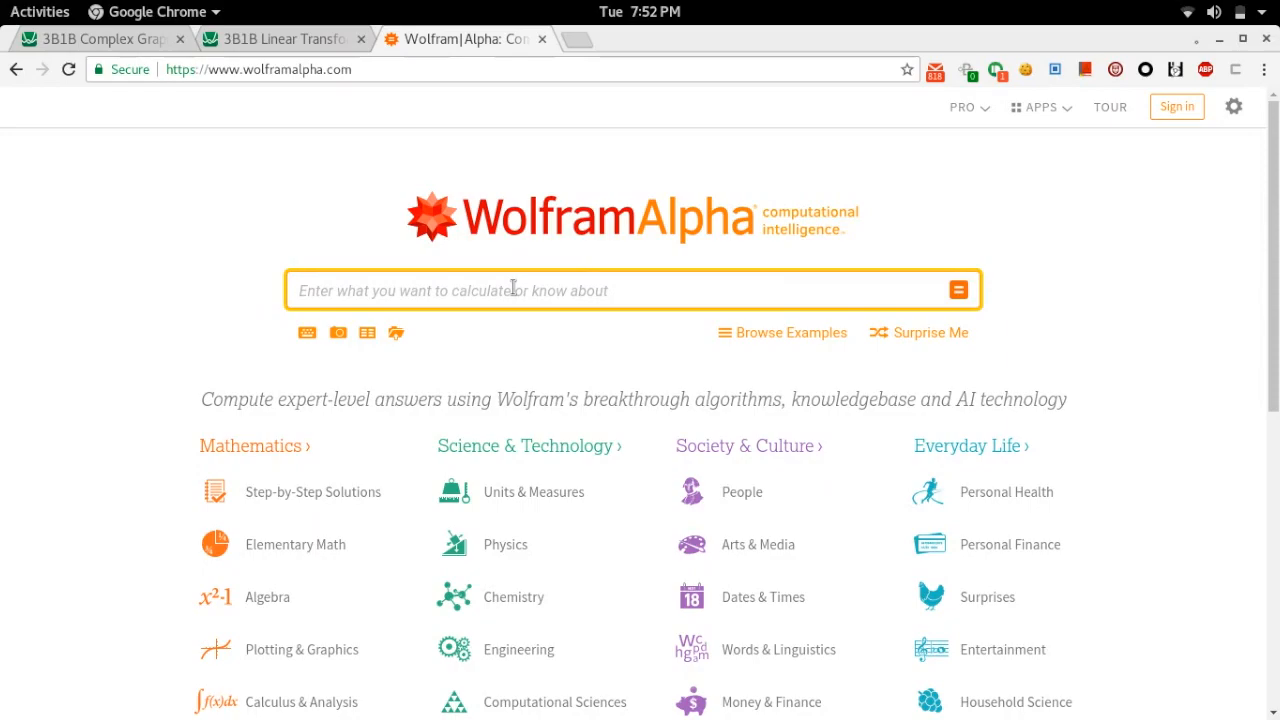
# Compute (a+b*i)^2 in Wolfram|Alpha and scroll to its alternate form a² + 2iab − b².
pyautogui.write('(a+b*i)')
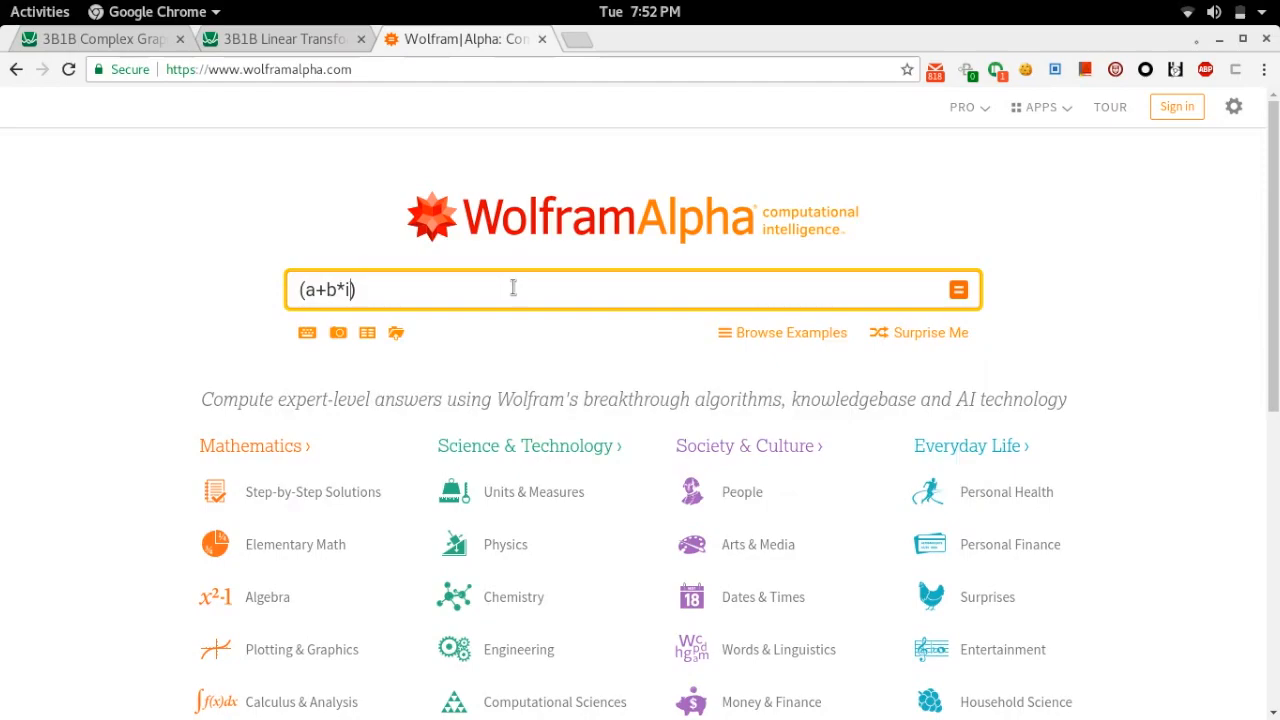
pyautogui.write('^2')
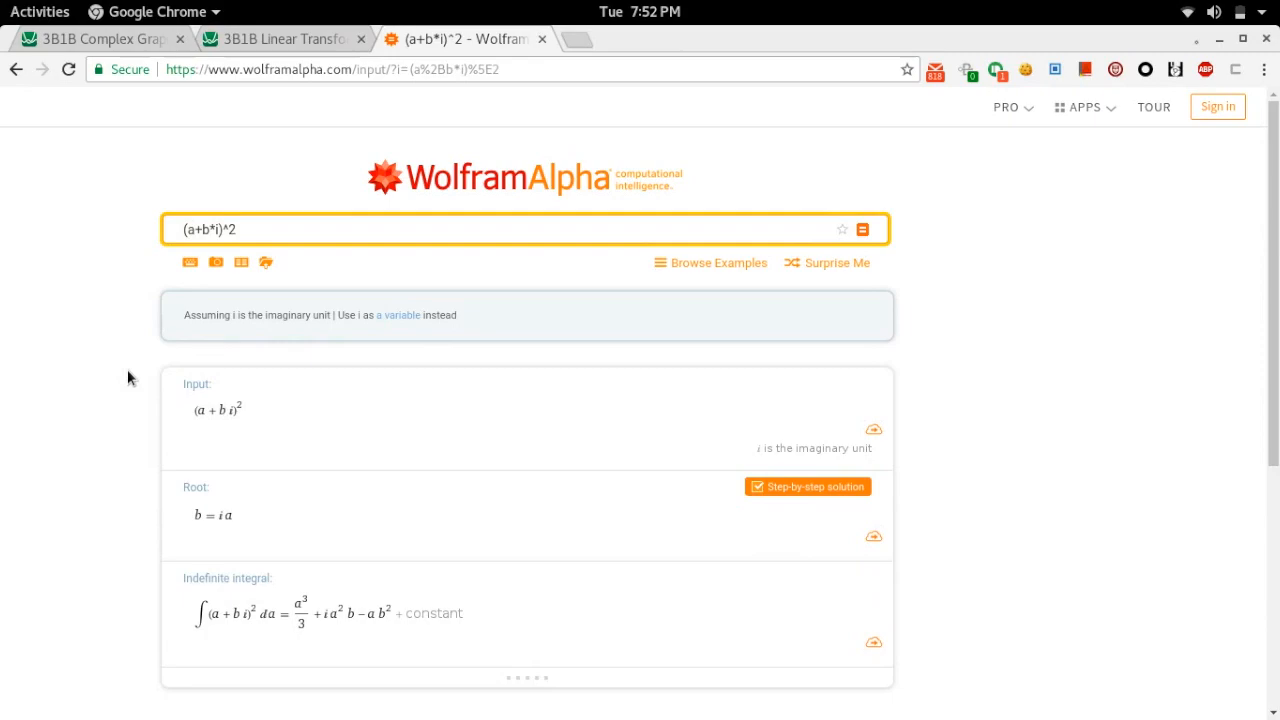
pyautogui.scroll(-3)
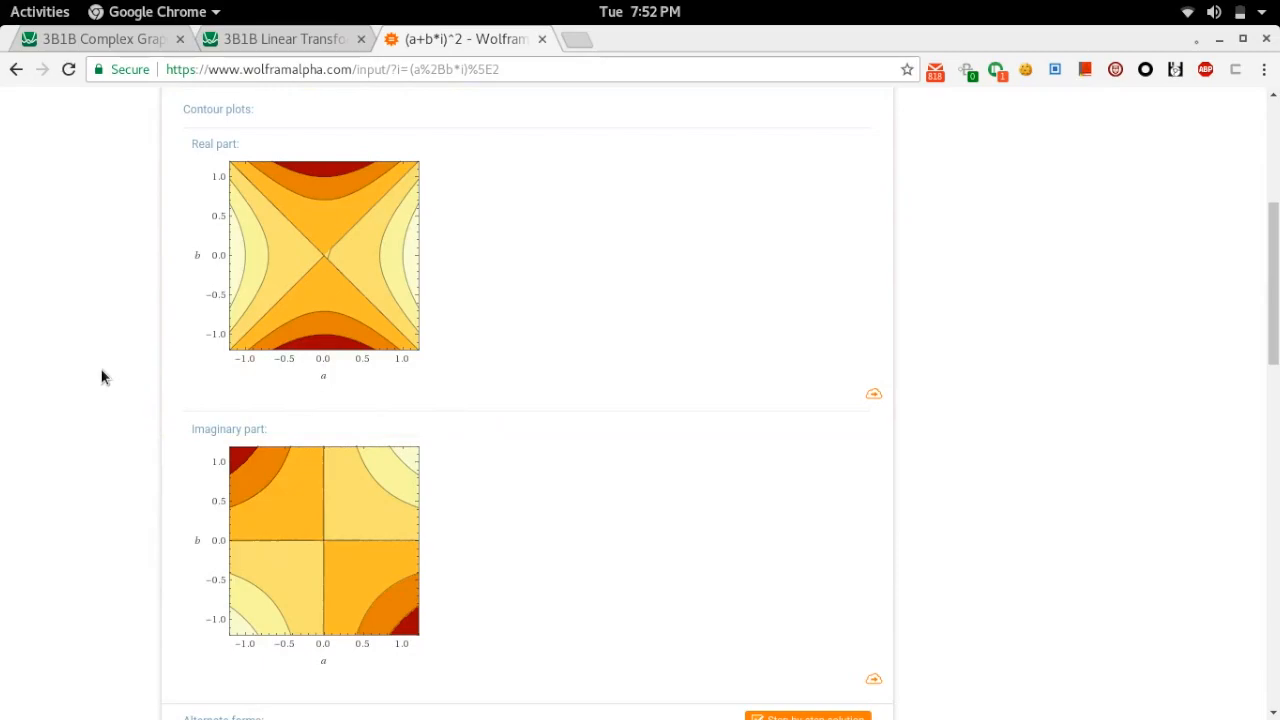
pyautogui.scroll(-3)
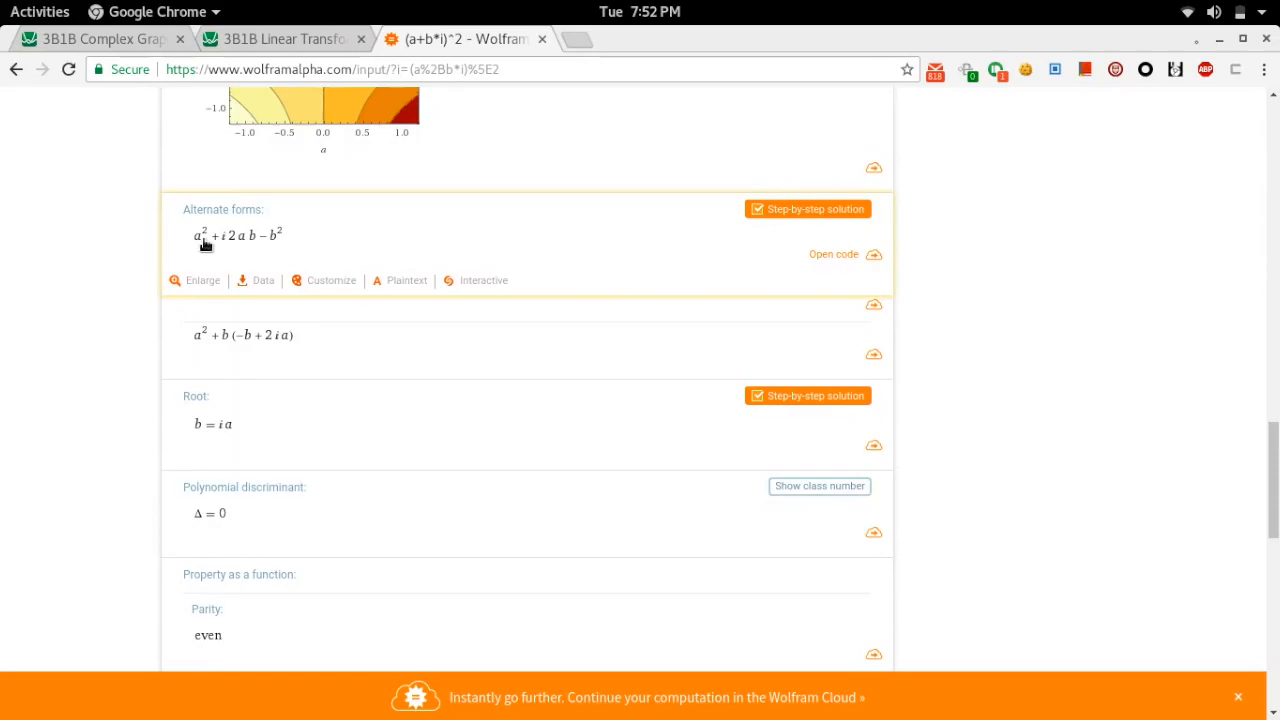
pyautogui.moveTo(255, 251)
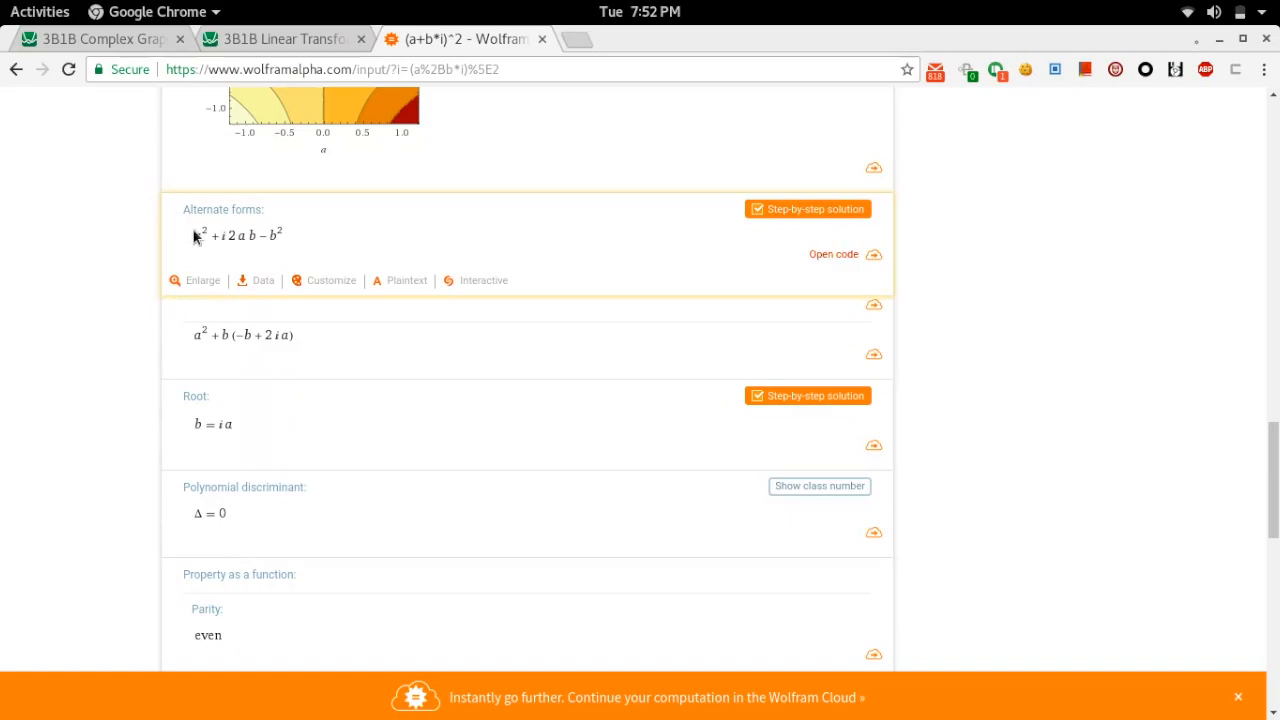
# Edit the Desmos Re(a,b) formula to a^2-b^2 and set Im(a,b) to 2ab.
pyautogui.click(100, 39)
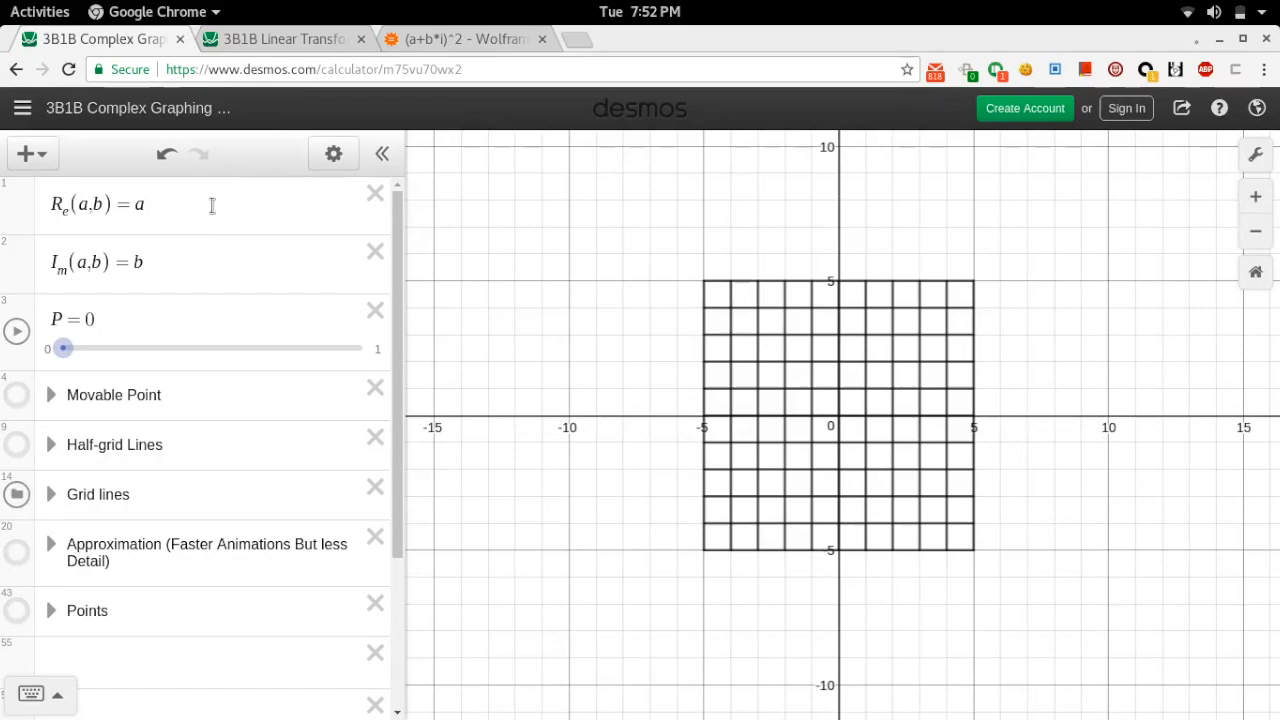
pyautogui.write('^2-b^2')
pyautogui.write('2a')
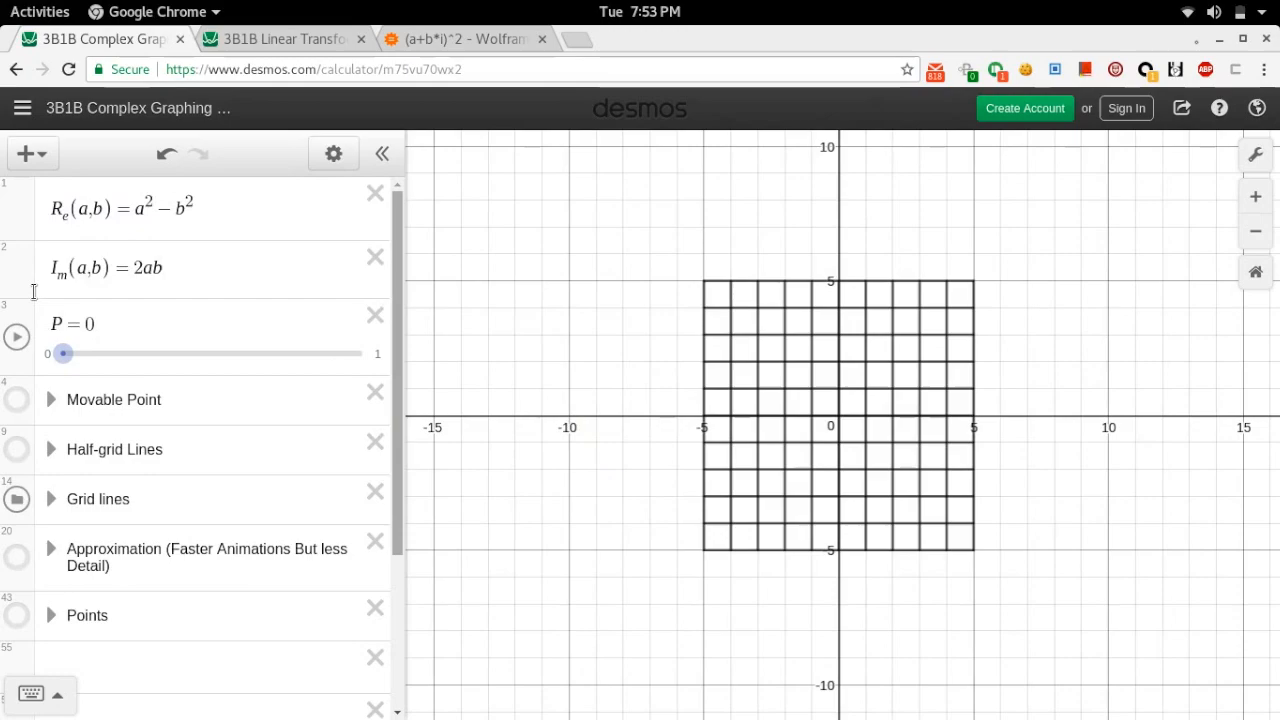
# Sweep the P slider back and forth, releasing it at 1 so the grid becomes parabolas.
pyautogui.moveTo(63, 353); pyautogui.dragTo(150, 353)
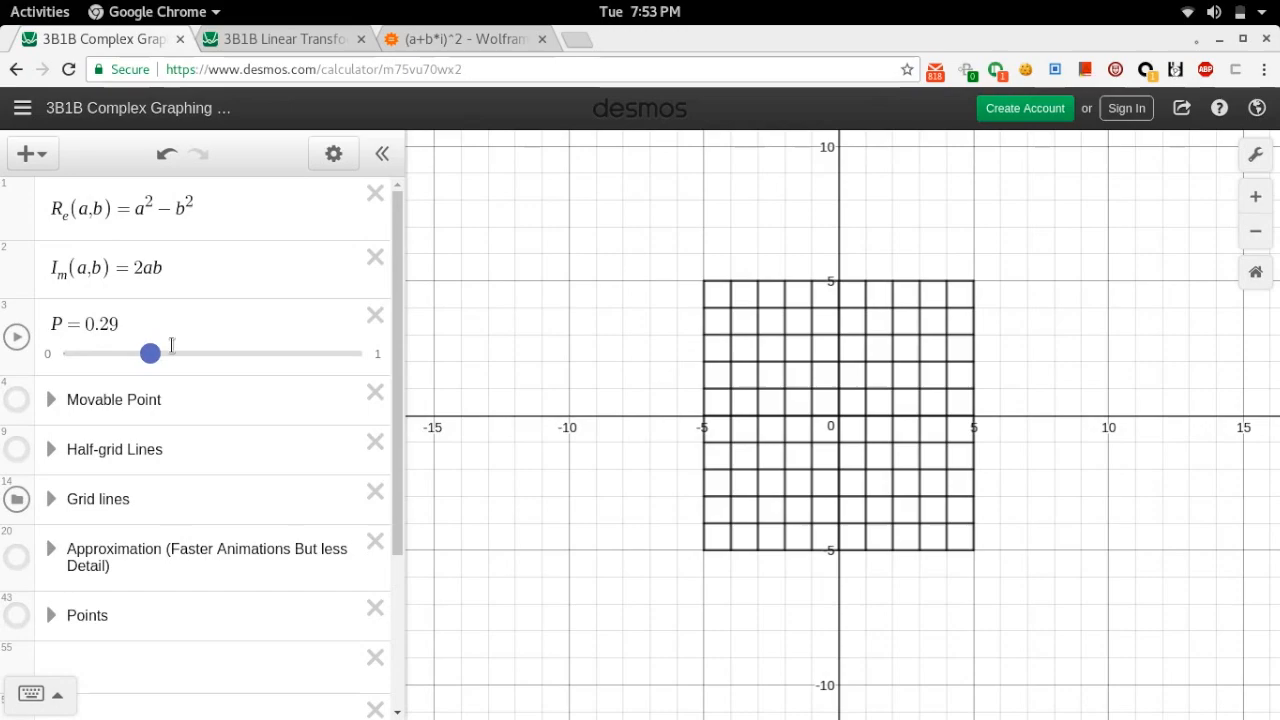
pyautogui.moveTo(150, 353); pyautogui.dragTo(124, 353)
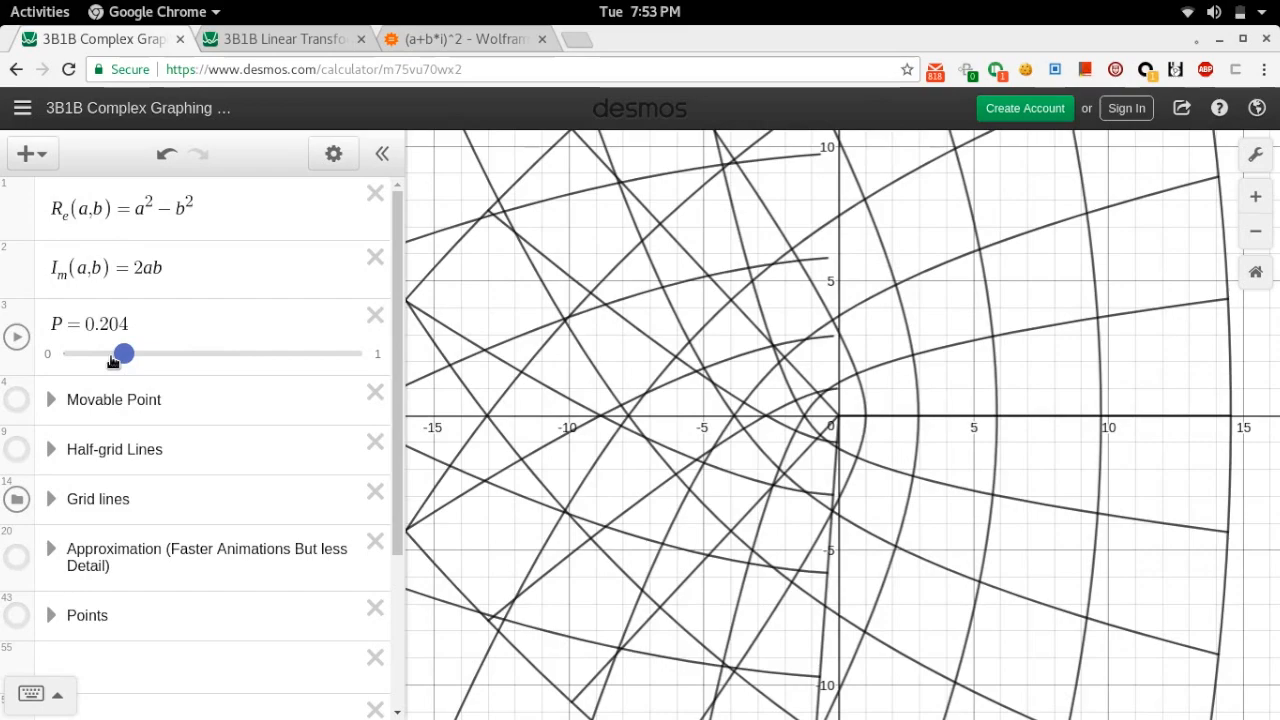
pyautogui.moveTo(124, 353); pyautogui.dragTo(105, 353)
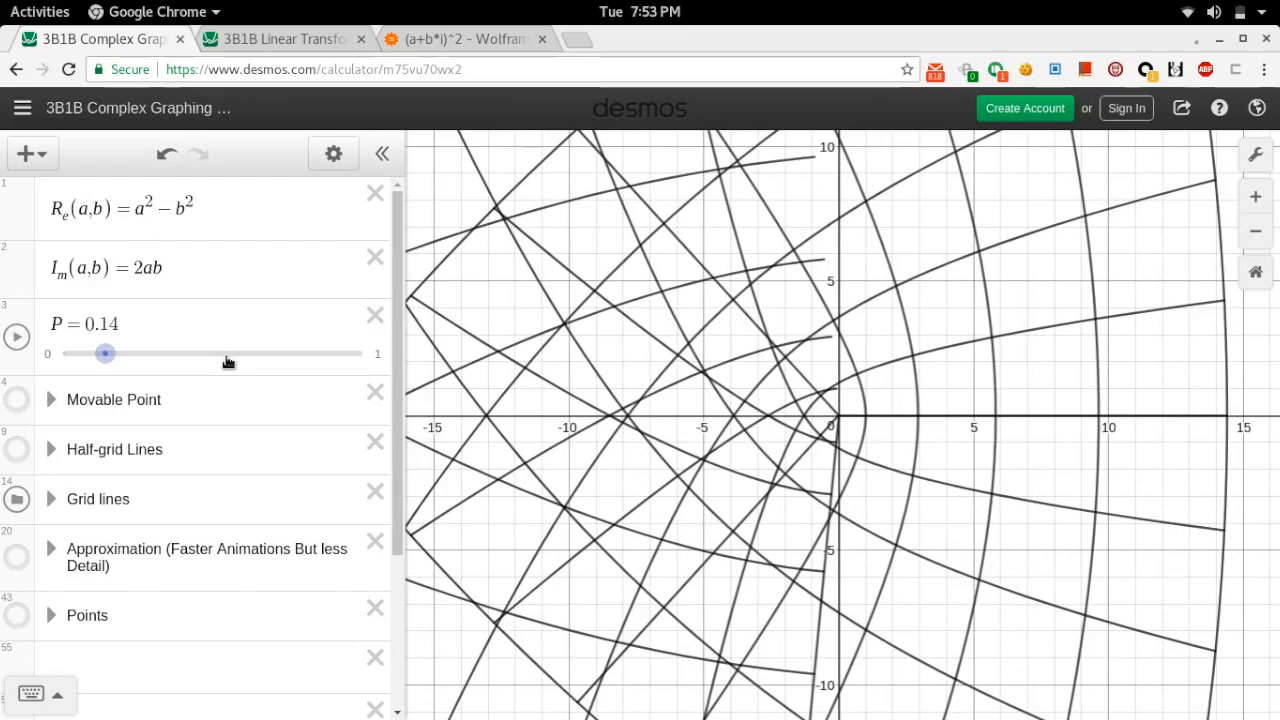
pyautogui.moveTo(105, 353); pyautogui.dragTo(154, 353)
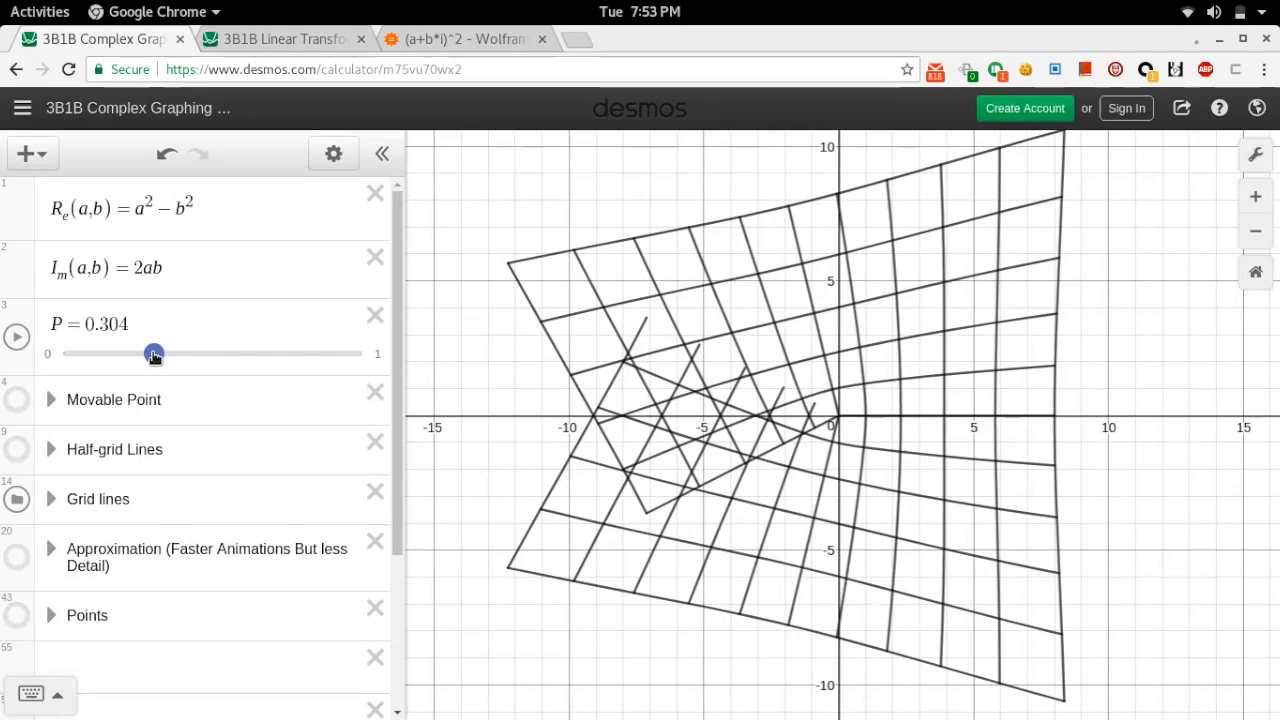
pyautogui.moveTo(154, 354); pyautogui.dragTo(219, 354)
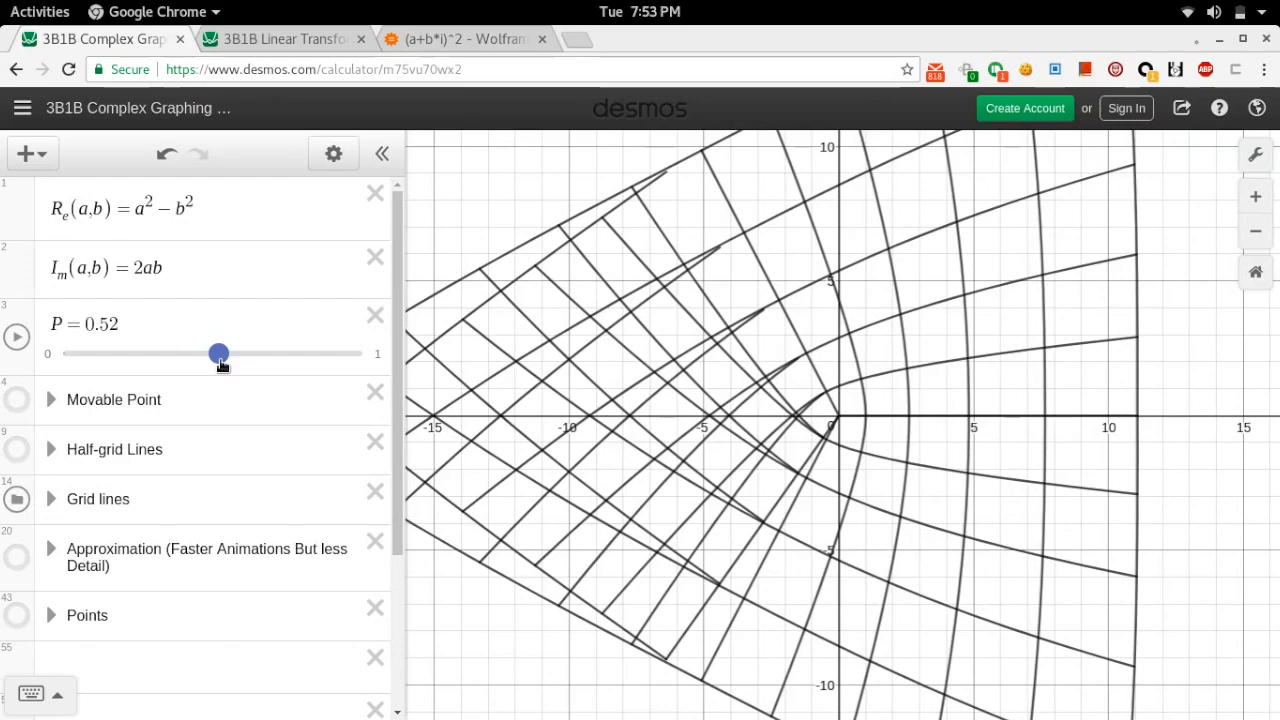
pyautogui.moveTo(218, 353); pyautogui.dragTo(354, 353)
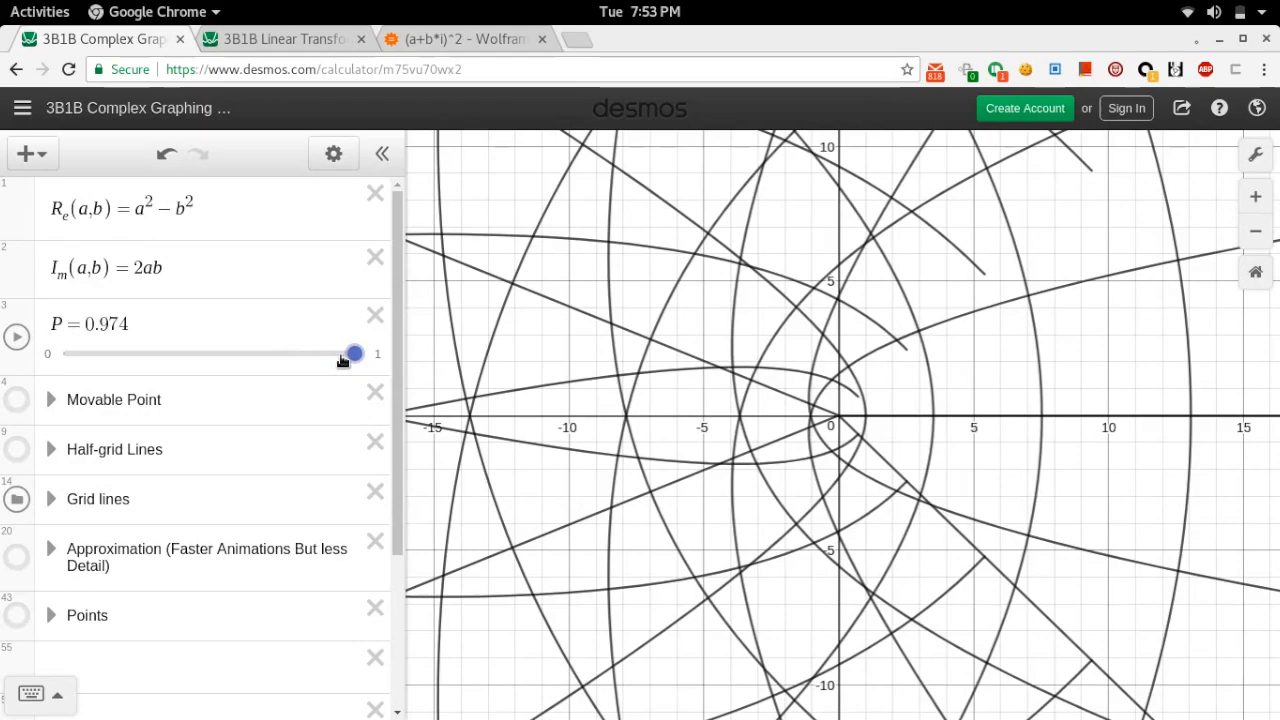
pyautogui.moveTo(354, 353); pyautogui.dragTo(356, 353)
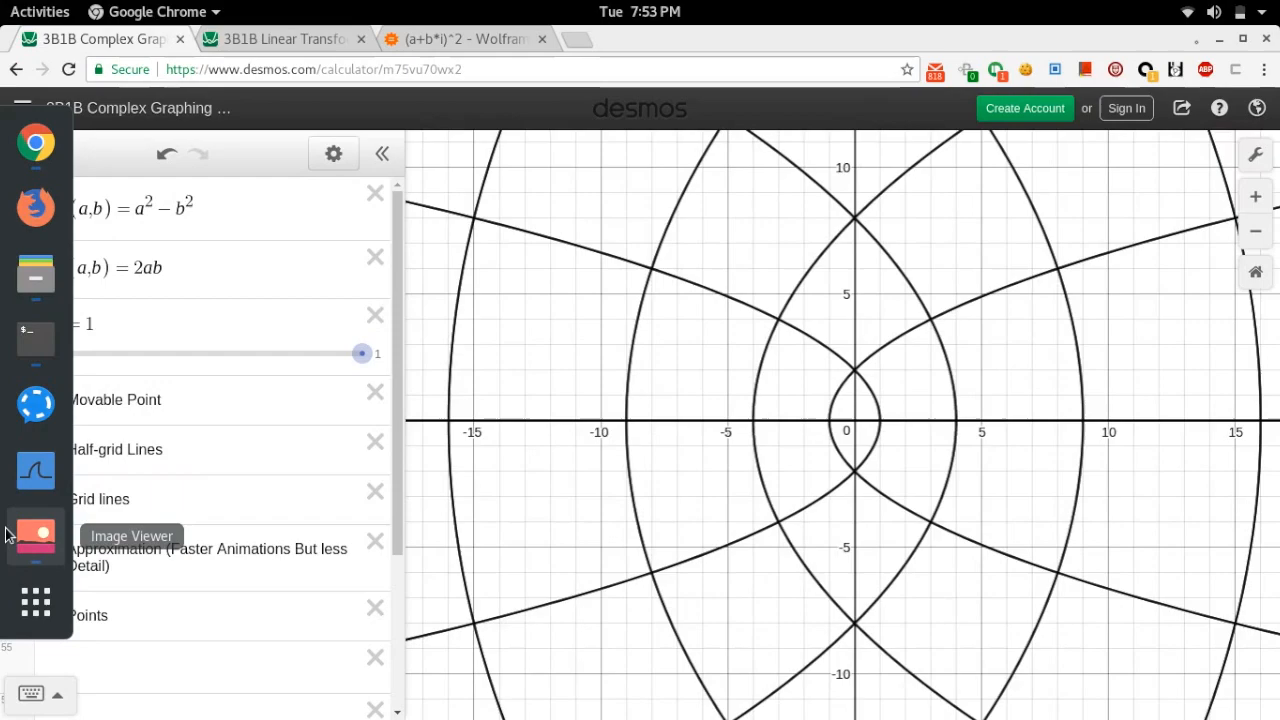
pyautogui.click(35, 535)
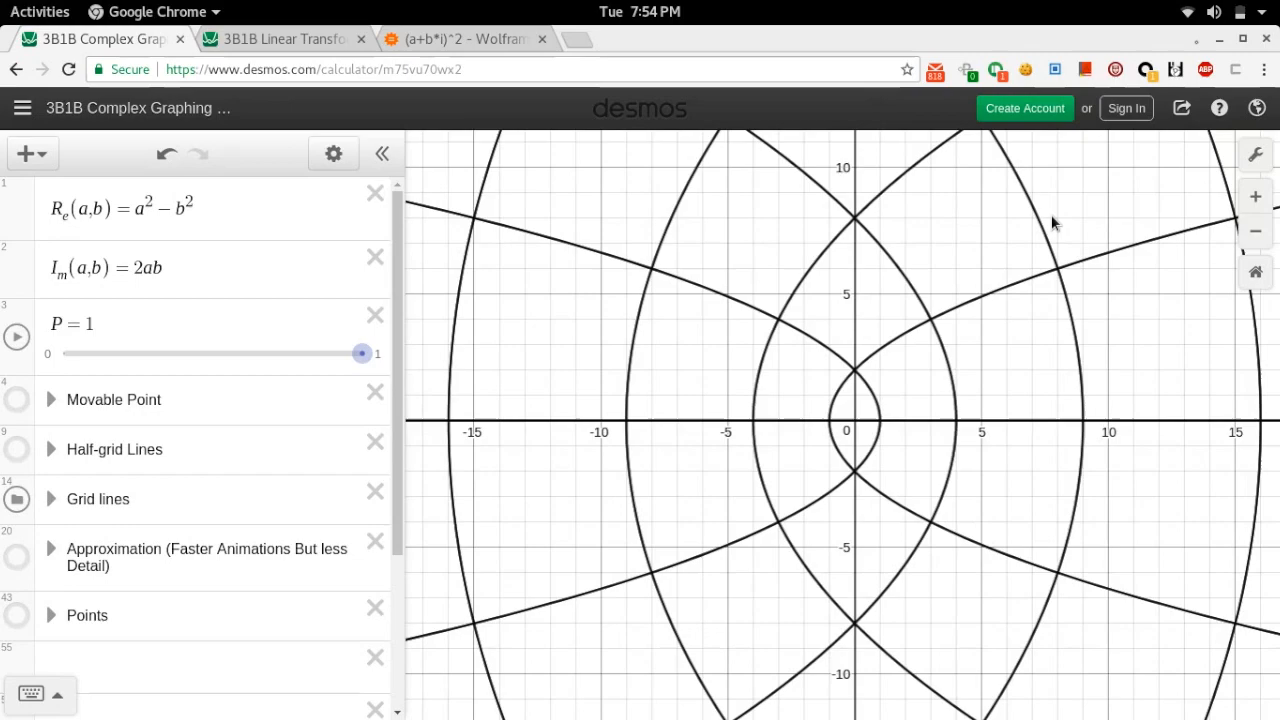
pyautogui.moveTo(430, 415)
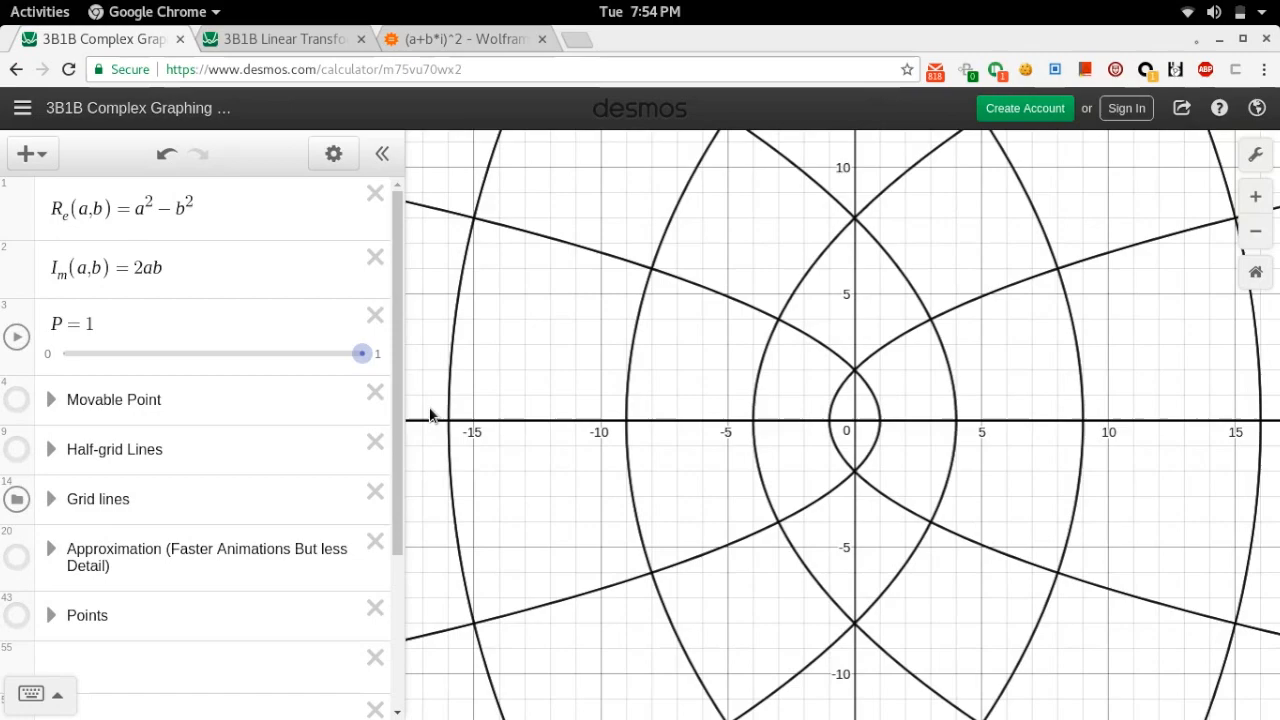
pyautogui.moveTo(765, 435)
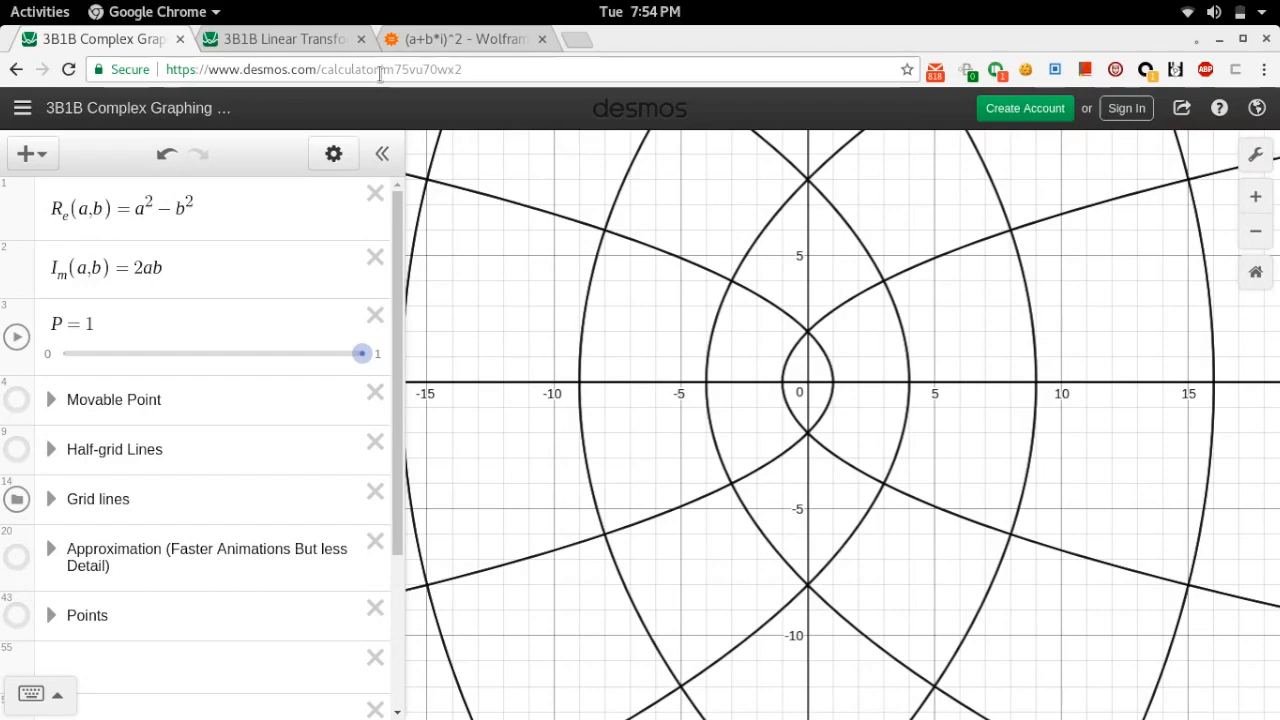
# Make the Movable Point folder visible to show the point and its red squared image.
pyautogui.click(150, 208)
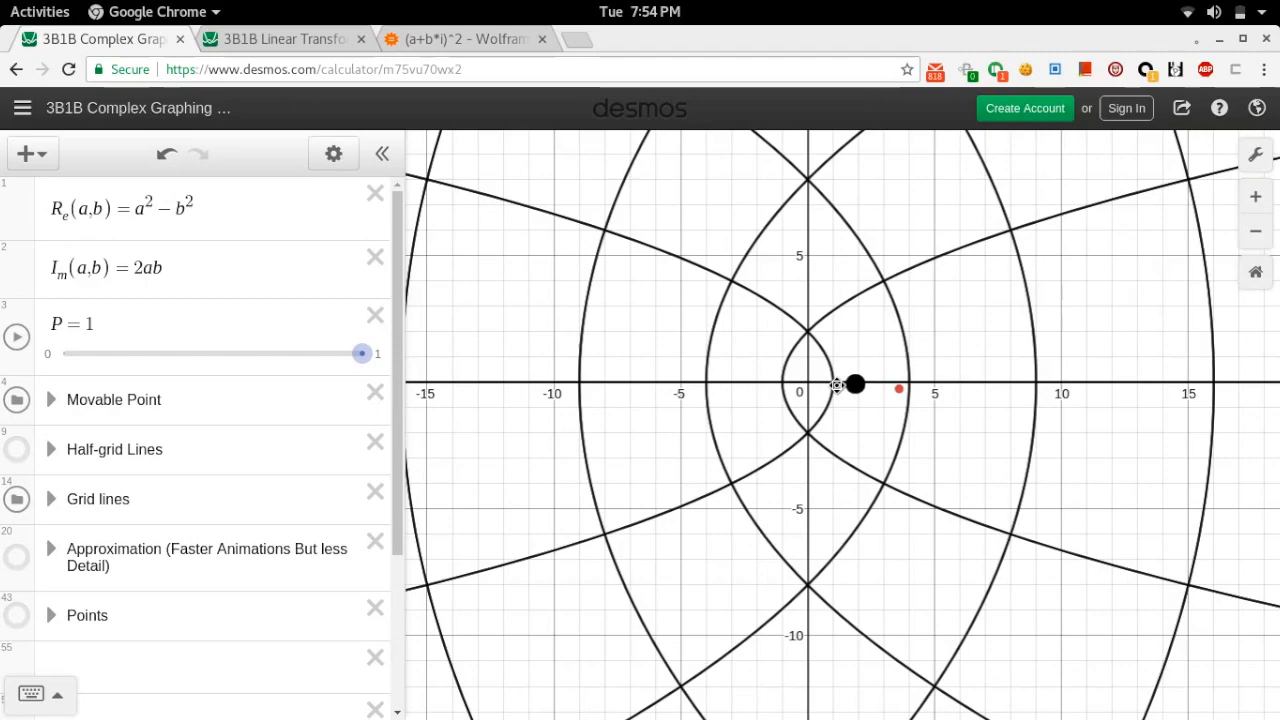
# Drag the movable point below the origin, into the upper right quadrant, then back.
pyautogui.moveTo(855, 385); pyautogui.dragTo(810, 425)
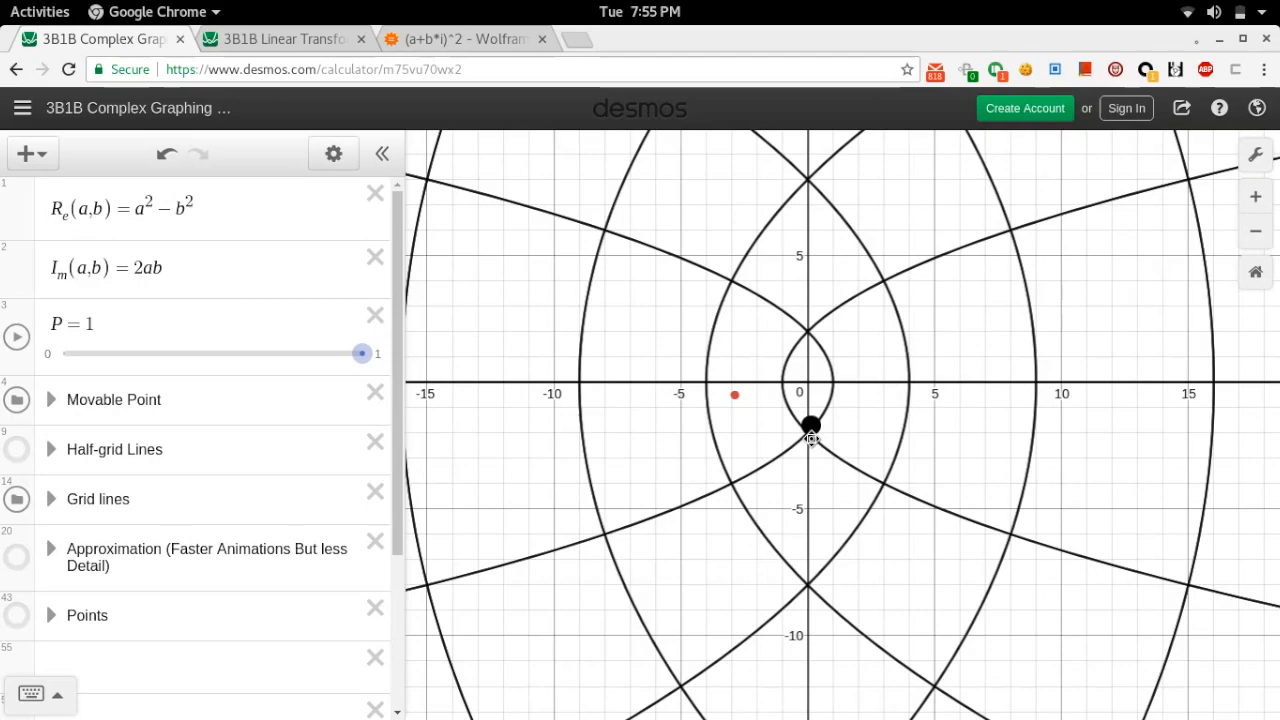
pyautogui.moveTo(810, 425); pyautogui.dragTo(860, 292)
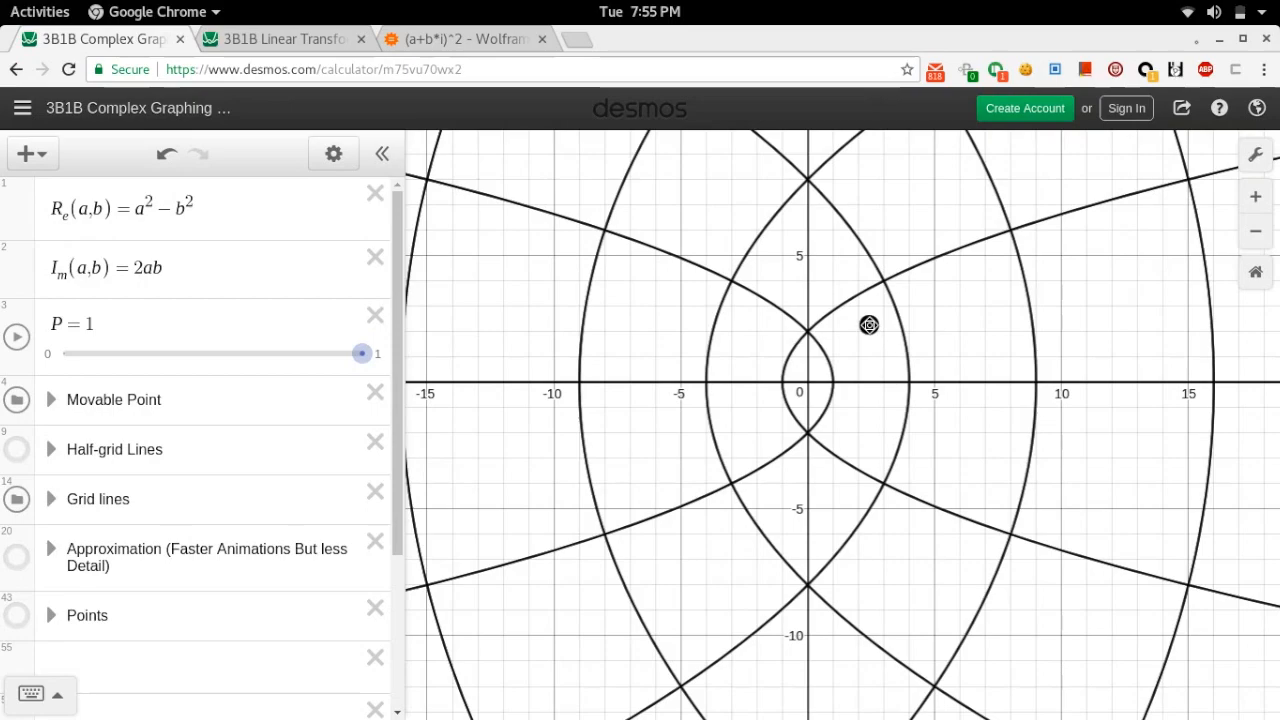
pyautogui.moveTo(870, 325); pyautogui.dragTo(810, 385)
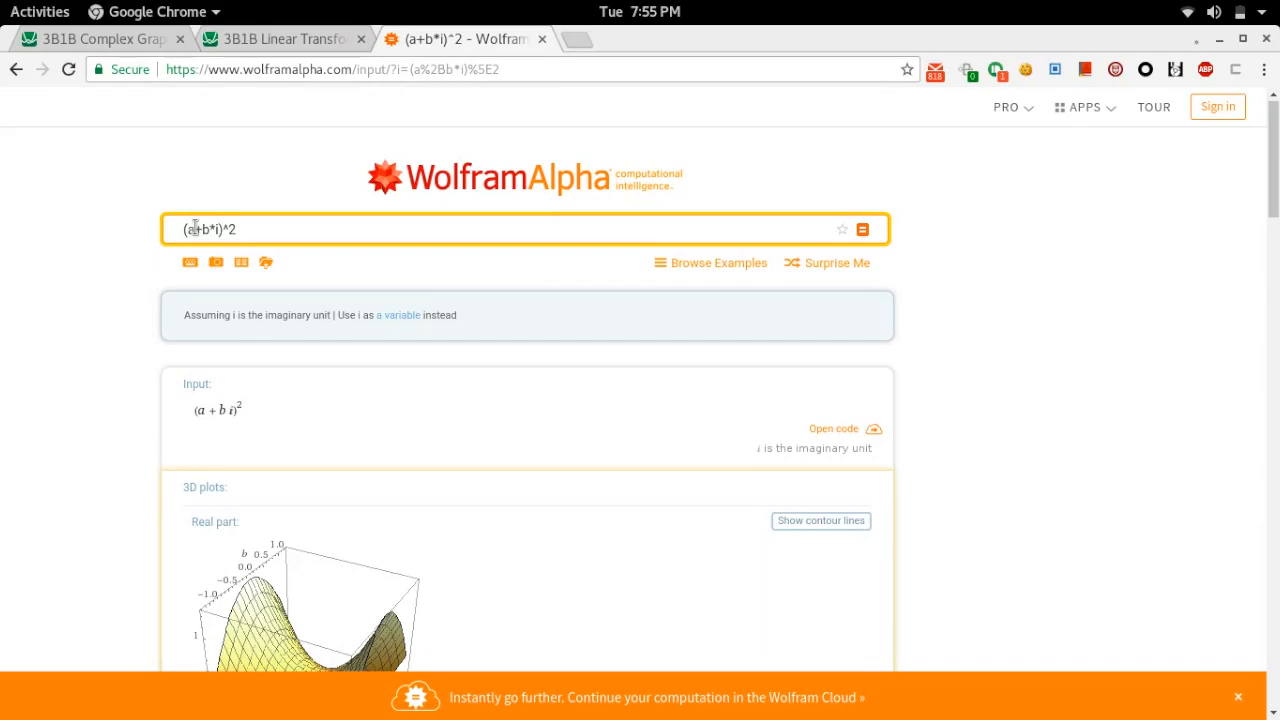
# Scroll Wolfram Alpha to the a^2 + 2iab − b^2 form, then return to the Desmos complex-graphing tab.
pyautogui.scroll(-3)
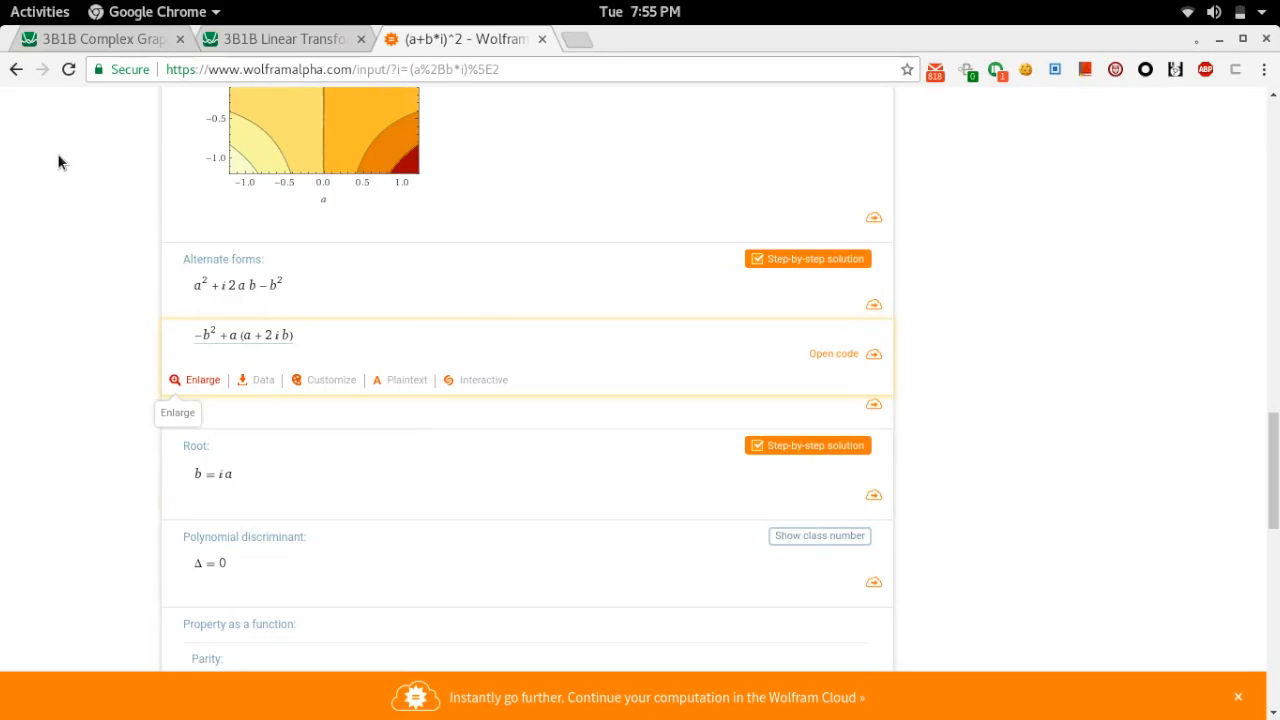
pyautogui.click(100, 39)
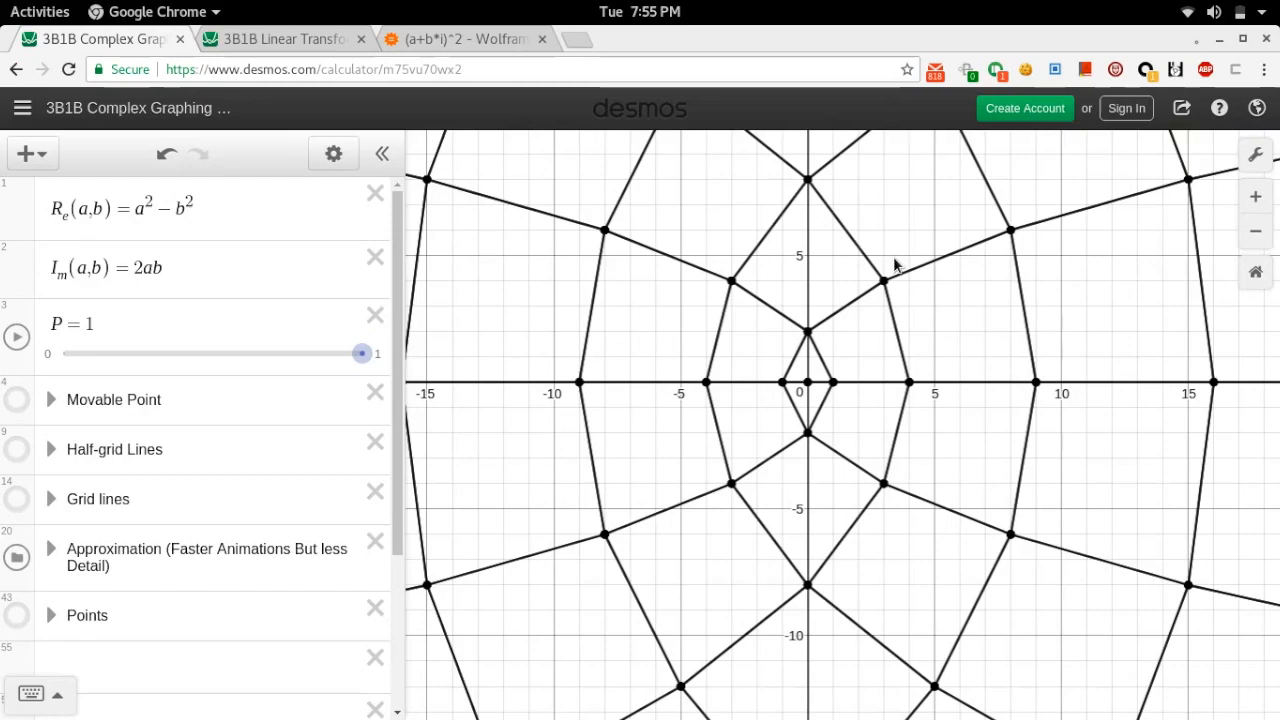
# Sweep the P slider from 1 down to 0 and back up to 1.
pyautogui.moveTo(362, 353); pyautogui.dragTo(358, 353)
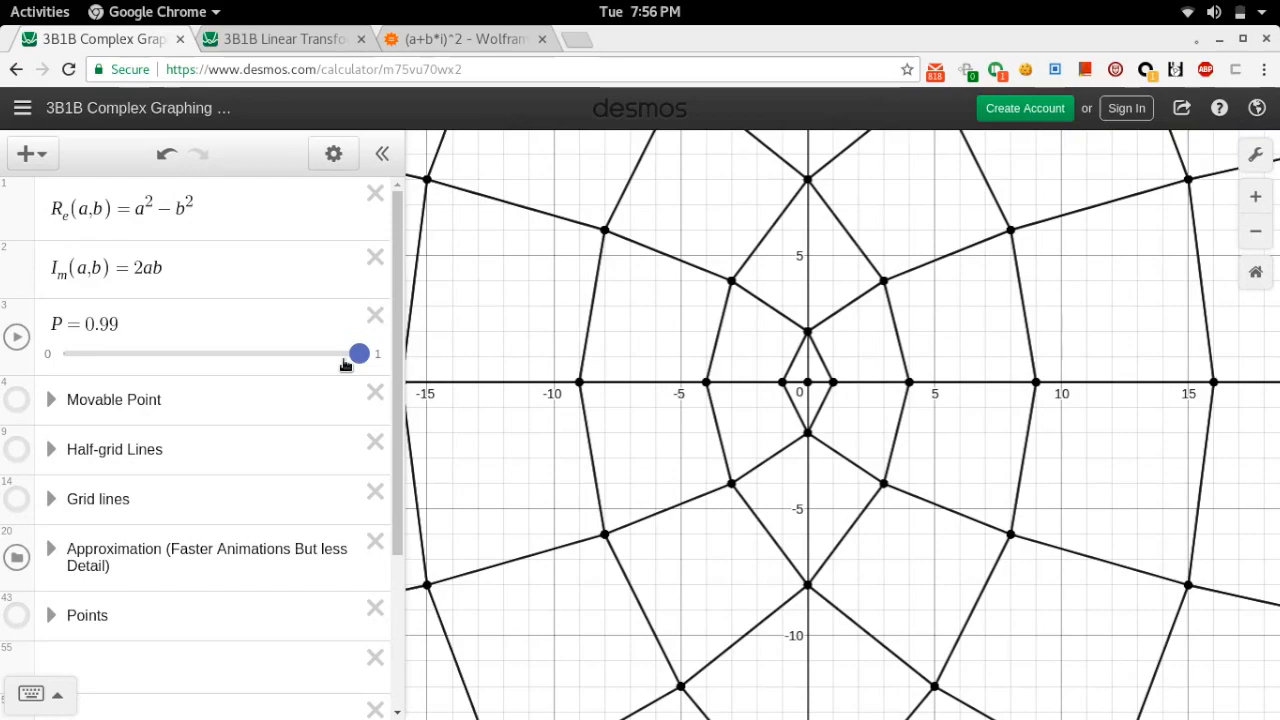
pyautogui.moveTo(358, 353); pyautogui.dragTo(158, 353)
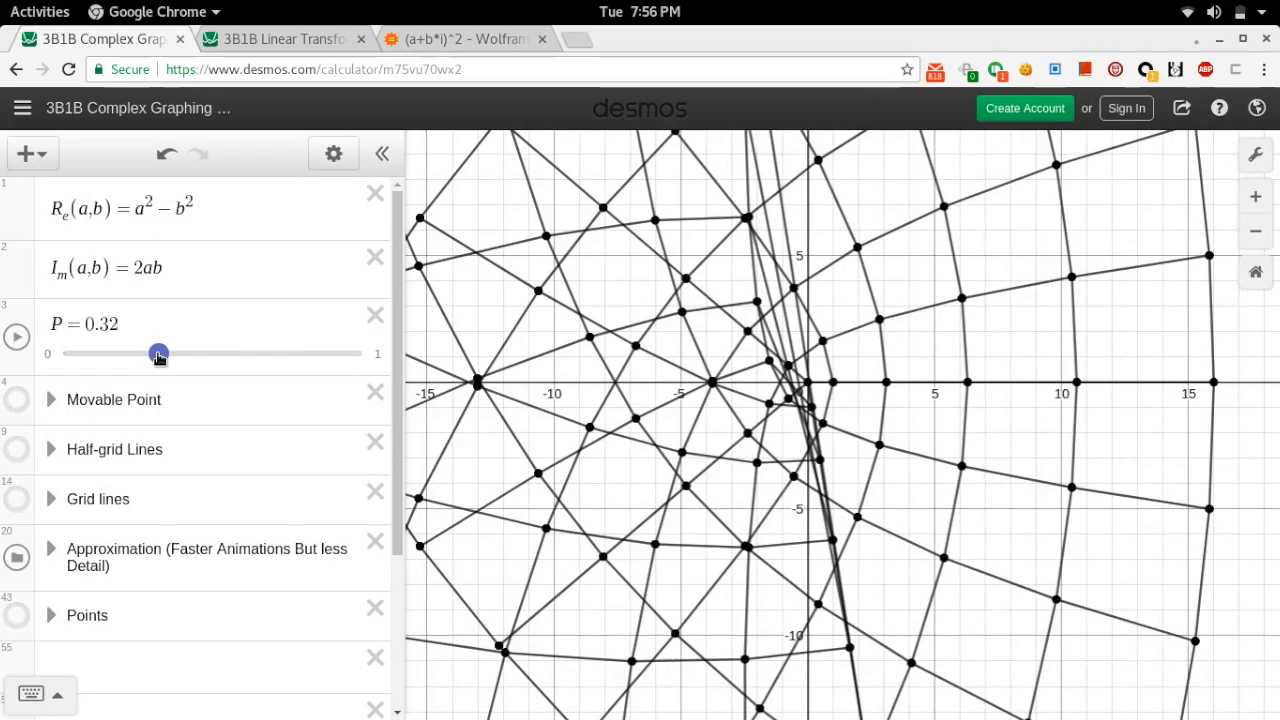
pyautogui.moveTo(160, 354); pyautogui.dragTo(63, 354)
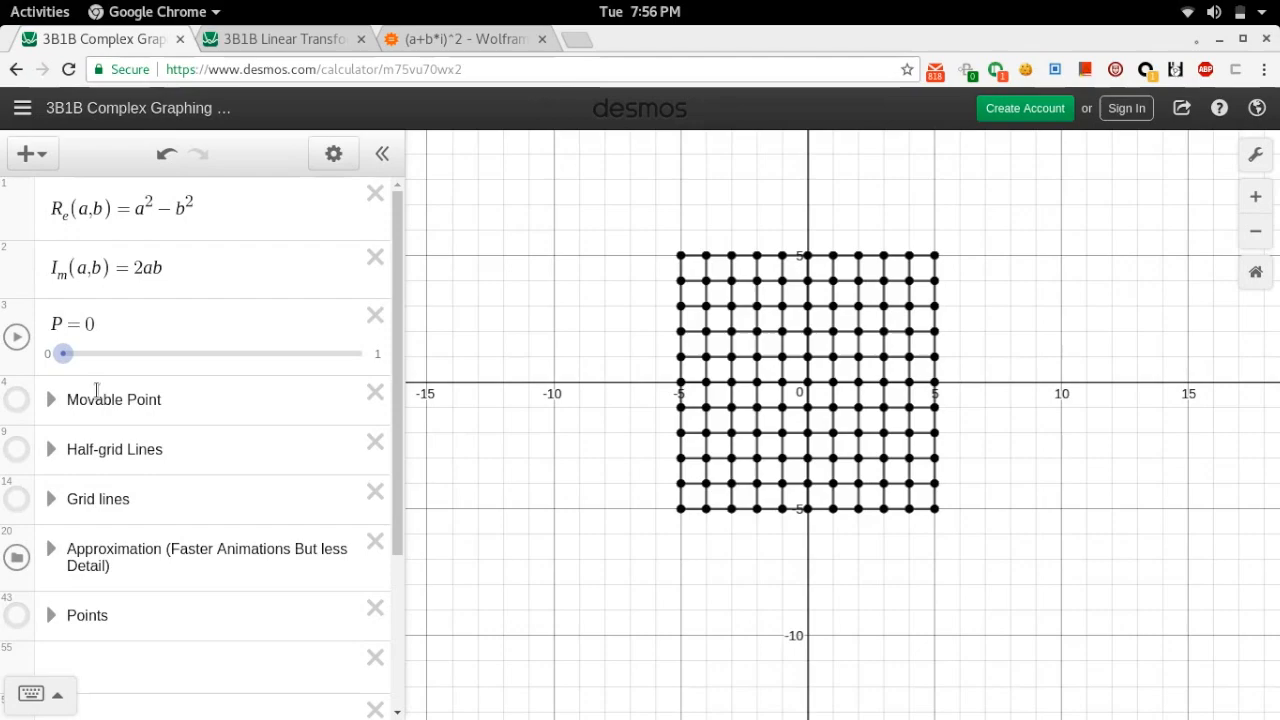
pyautogui.moveTo(63, 353); pyautogui.dragTo(362, 353)
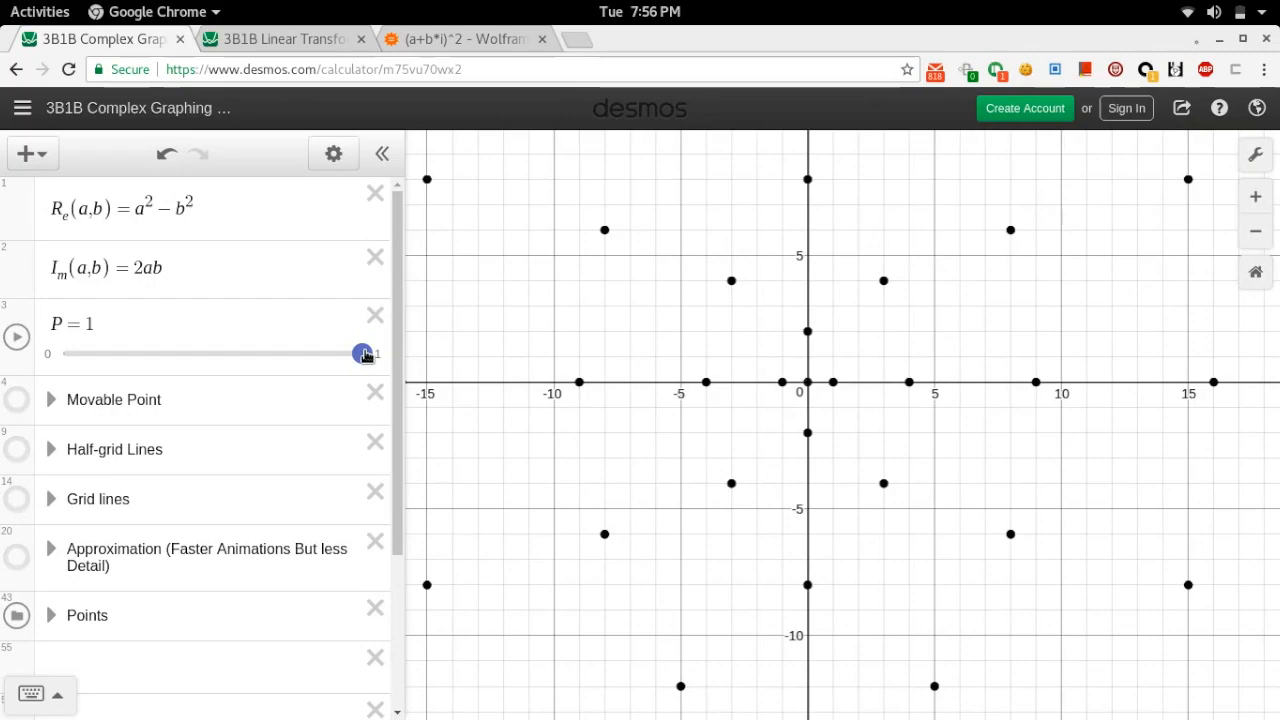
pyautogui.moveTo(365, 353); pyautogui.dragTo(103, 353)
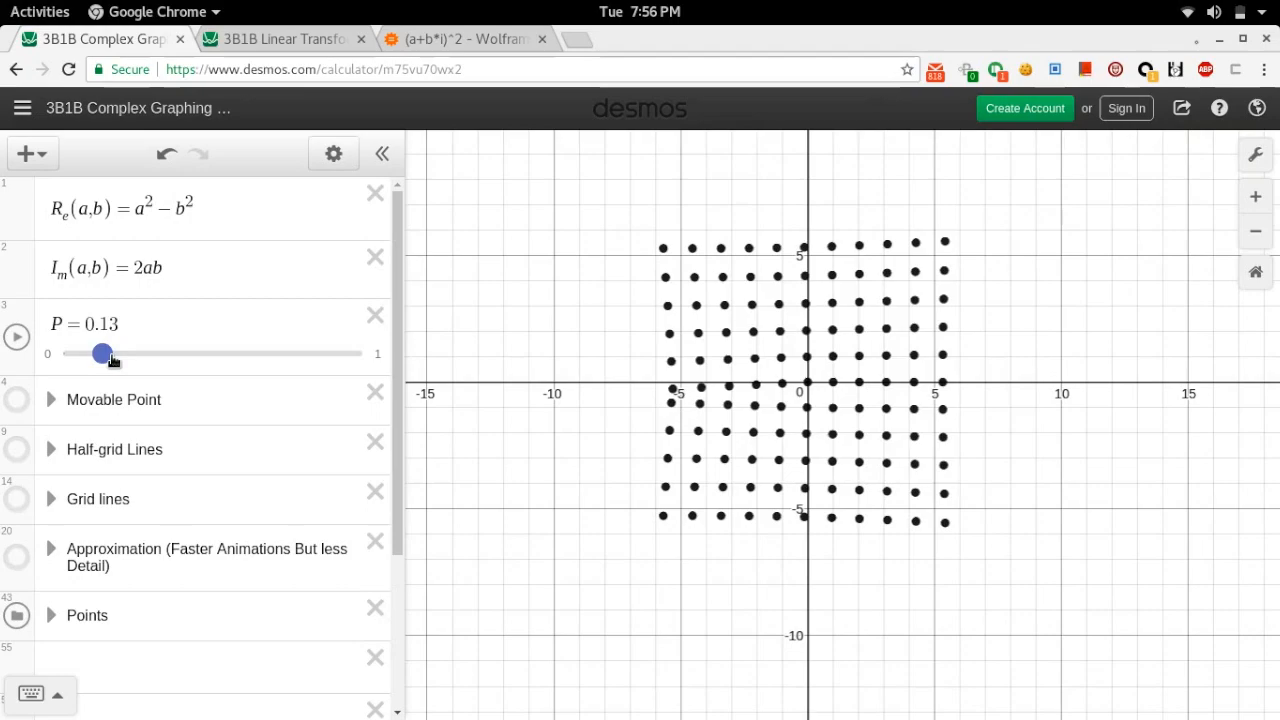
pyautogui.moveTo(103, 353); pyautogui.dragTo(362, 353)
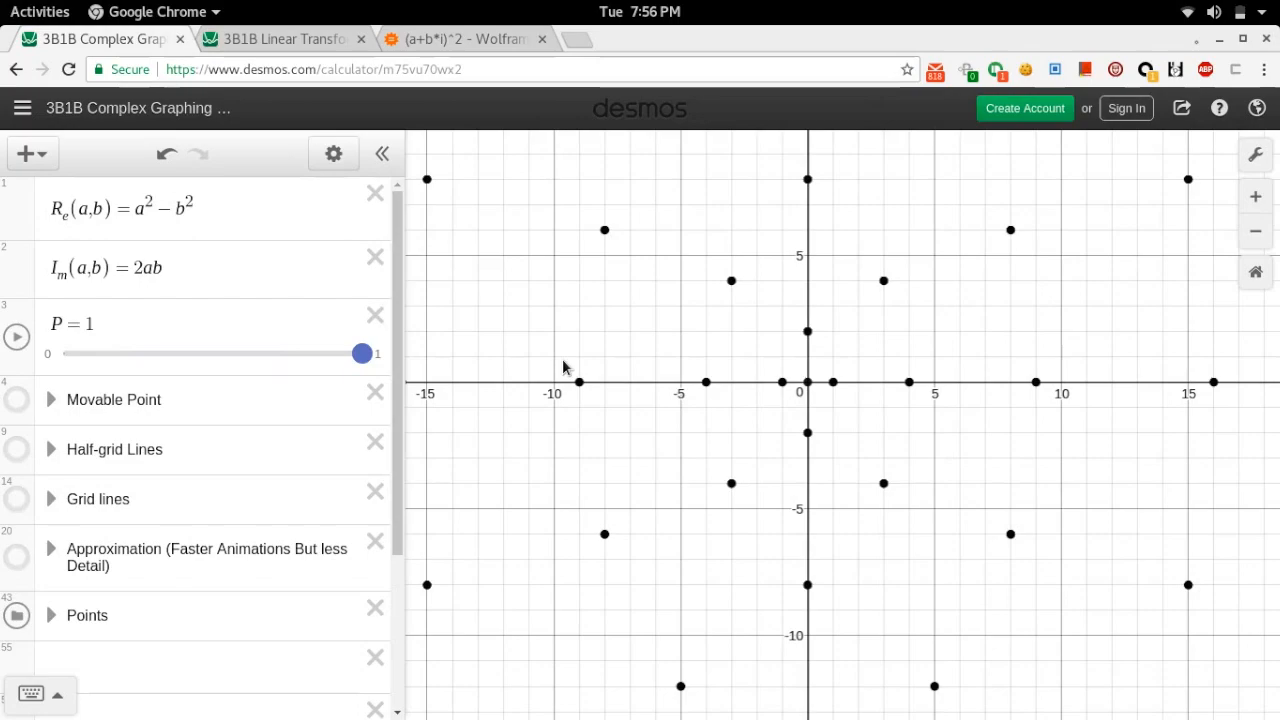
pyautogui.moveTo(362, 353); pyautogui.dragTo(358, 353)
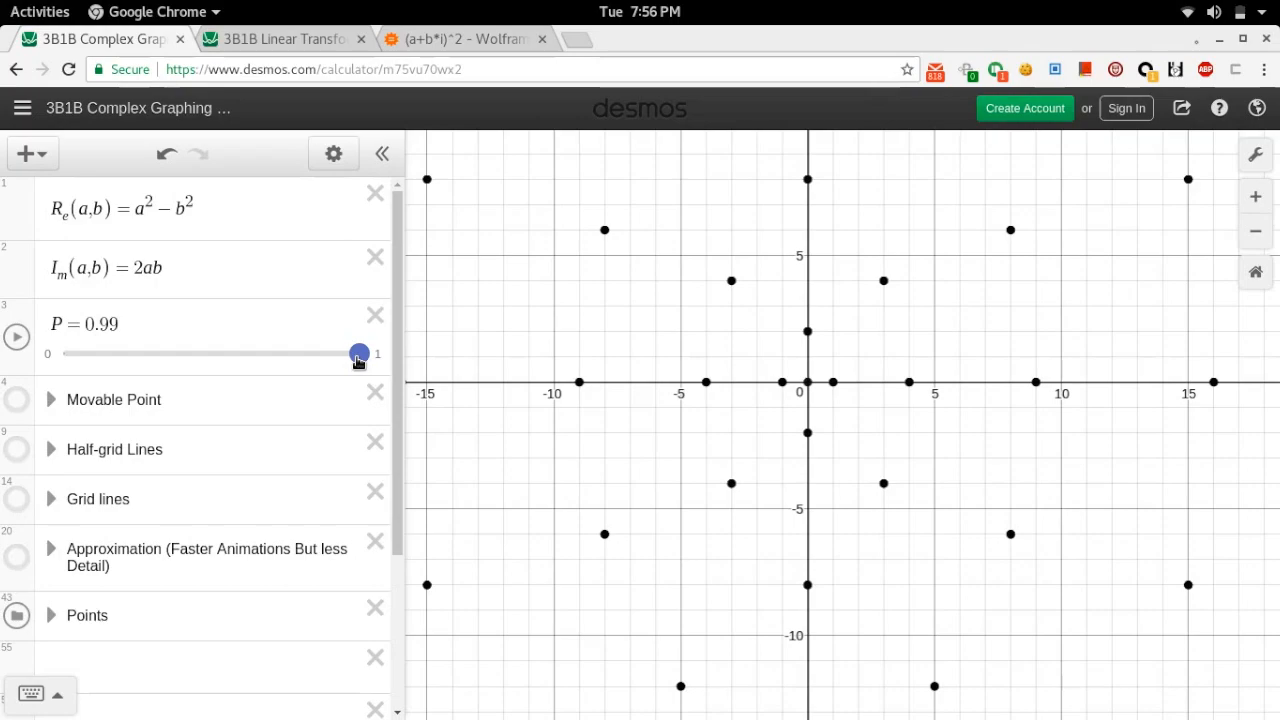
pyautogui.moveTo(358, 353); pyautogui.dragTo(62, 353)
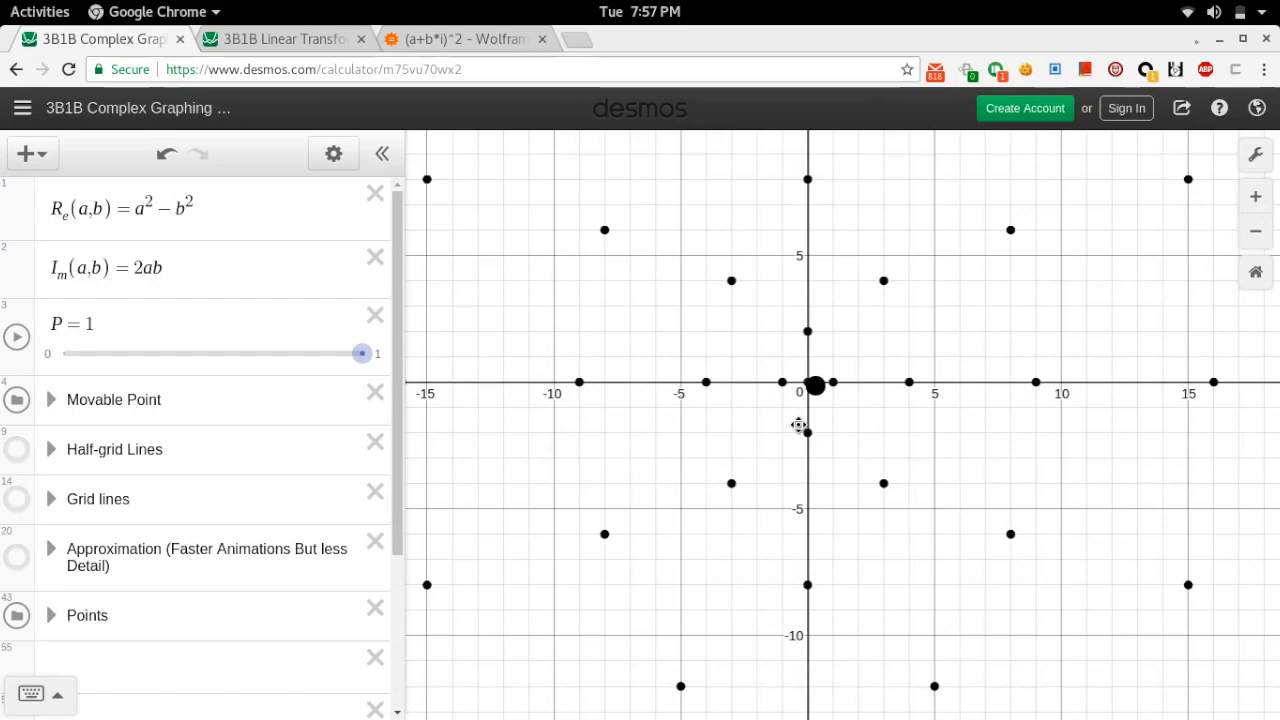
pyautogui.moveTo(280, 39)
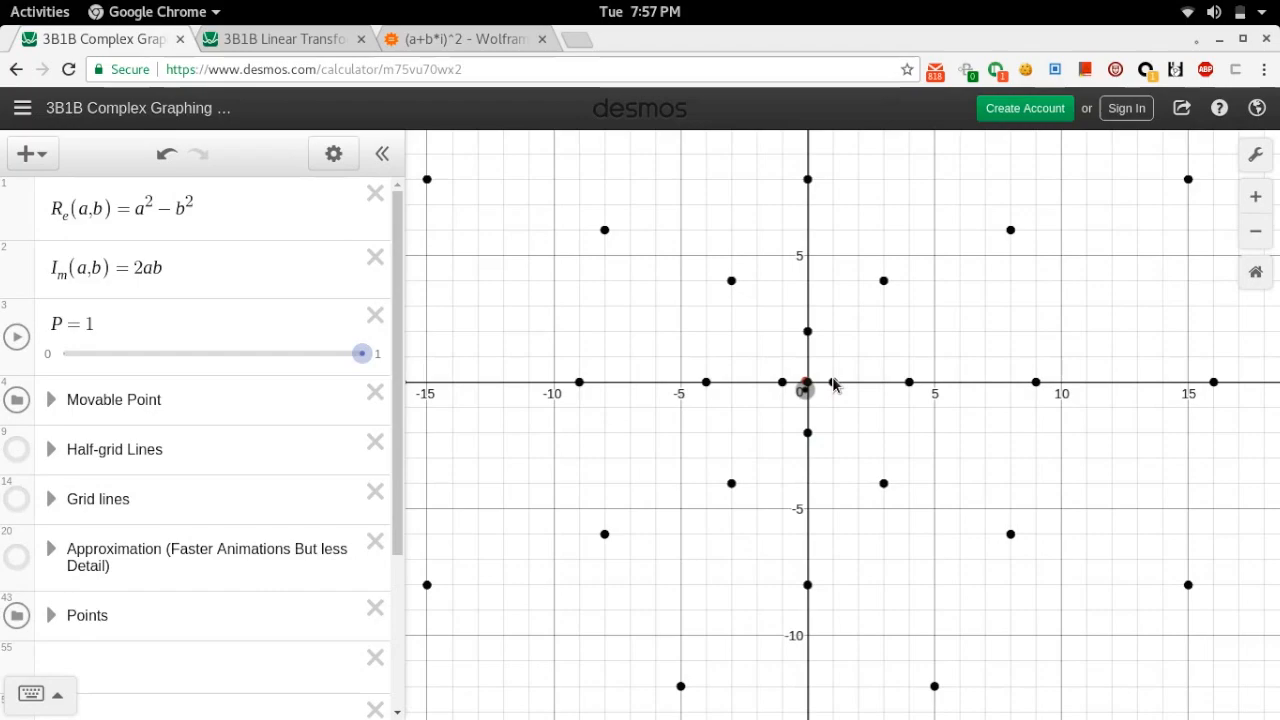
# Drag the movable point into the first quadrant, then switch to the 3B1B Linear Transformation graph.
pyautogui.moveTo(805, 390); pyautogui.dragTo(856, 364)
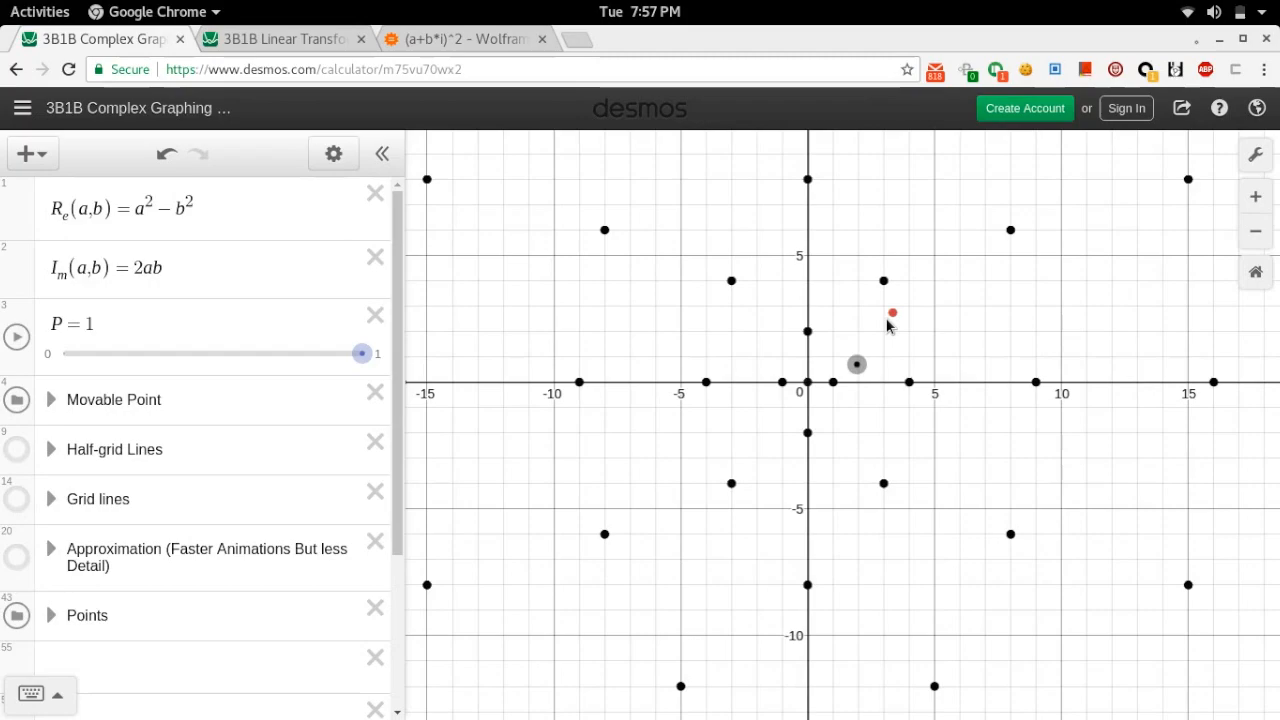
pyautogui.moveTo(590, 215)
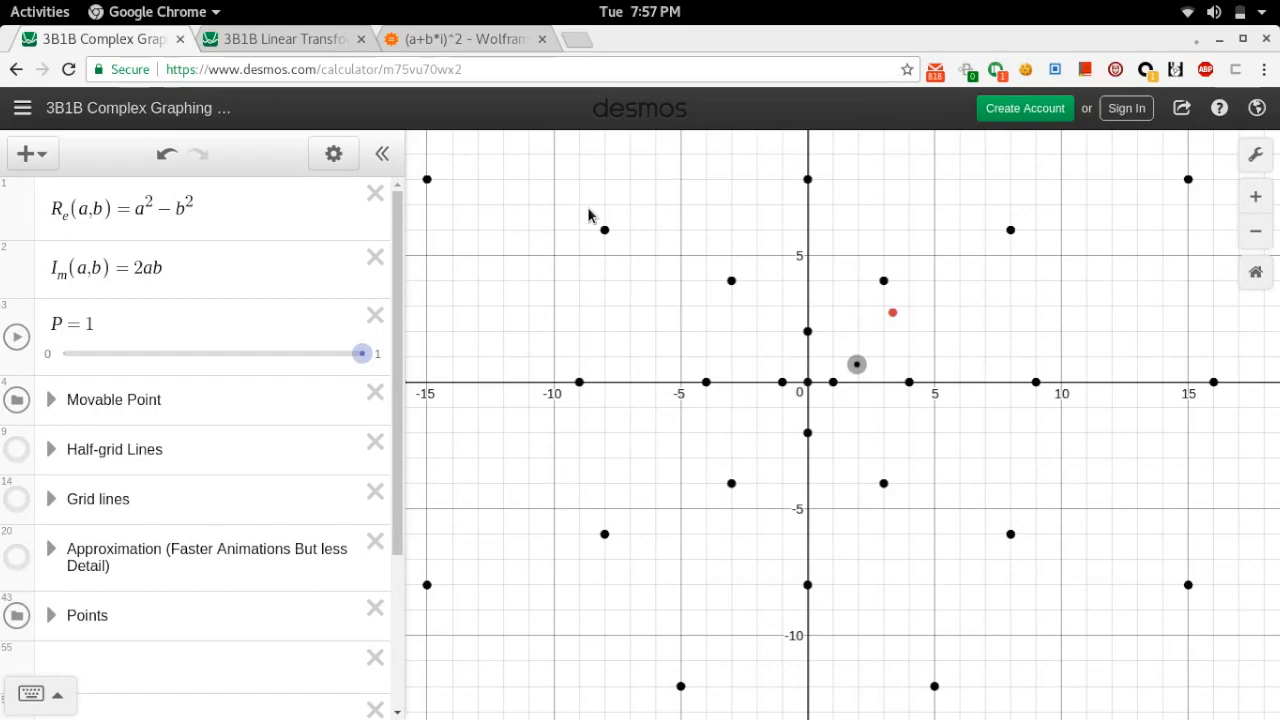
pyautogui.click(280, 38)
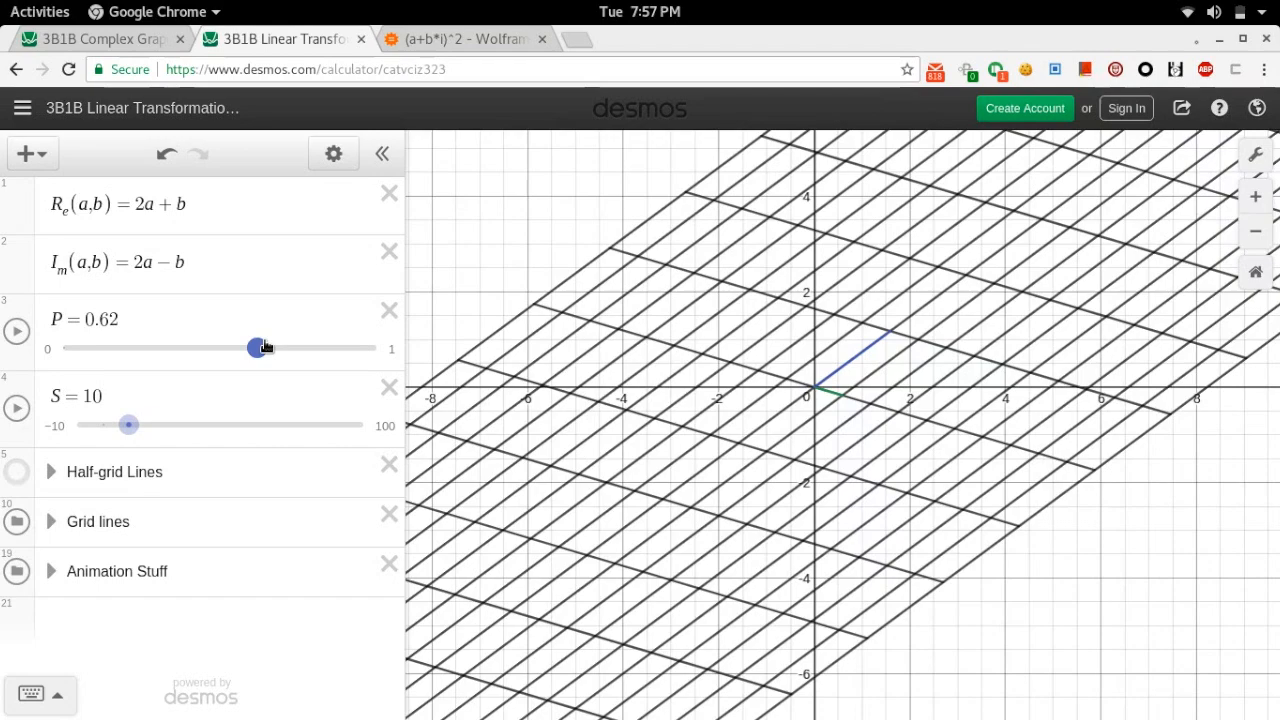
# Sweep the P slider between 0 and 1 several times, leaving it at 0, and select the Re formula.
pyautogui.moveTo(250, 348); pyautogui.dragTo(69, 348)
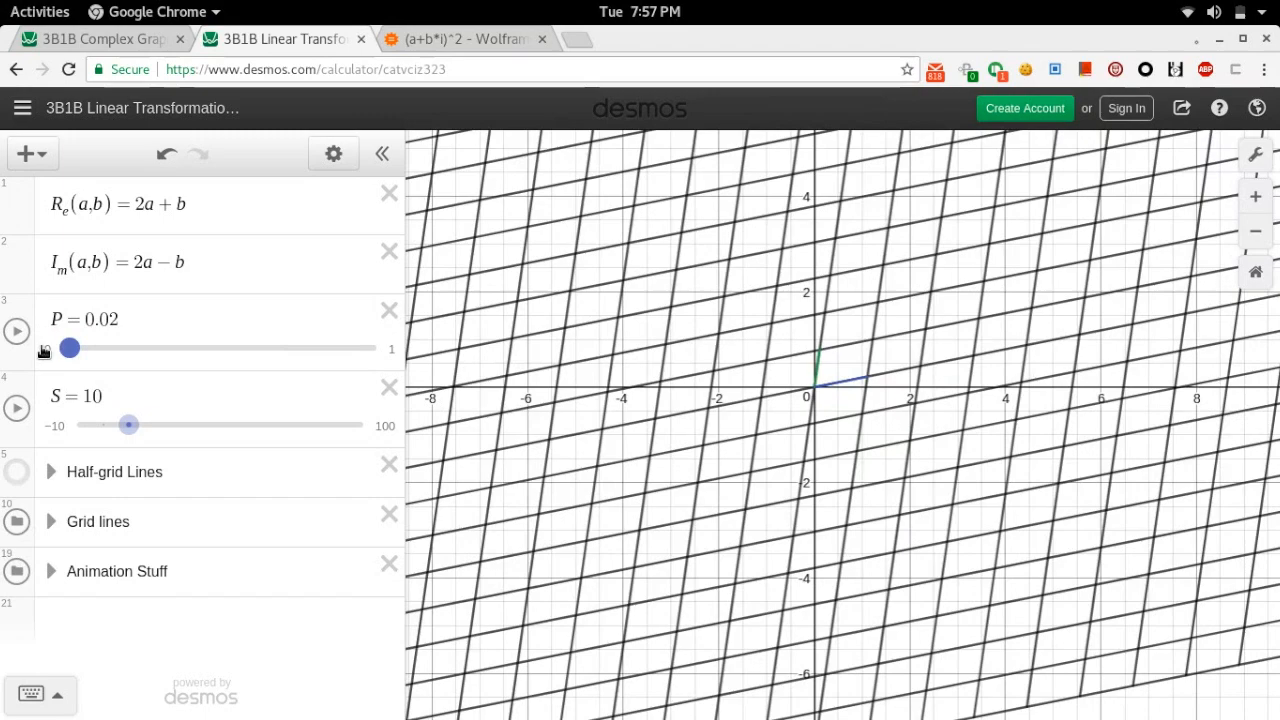
pyautogui.moveTo(69, 347); pyautogui.dragTo(63, 347)
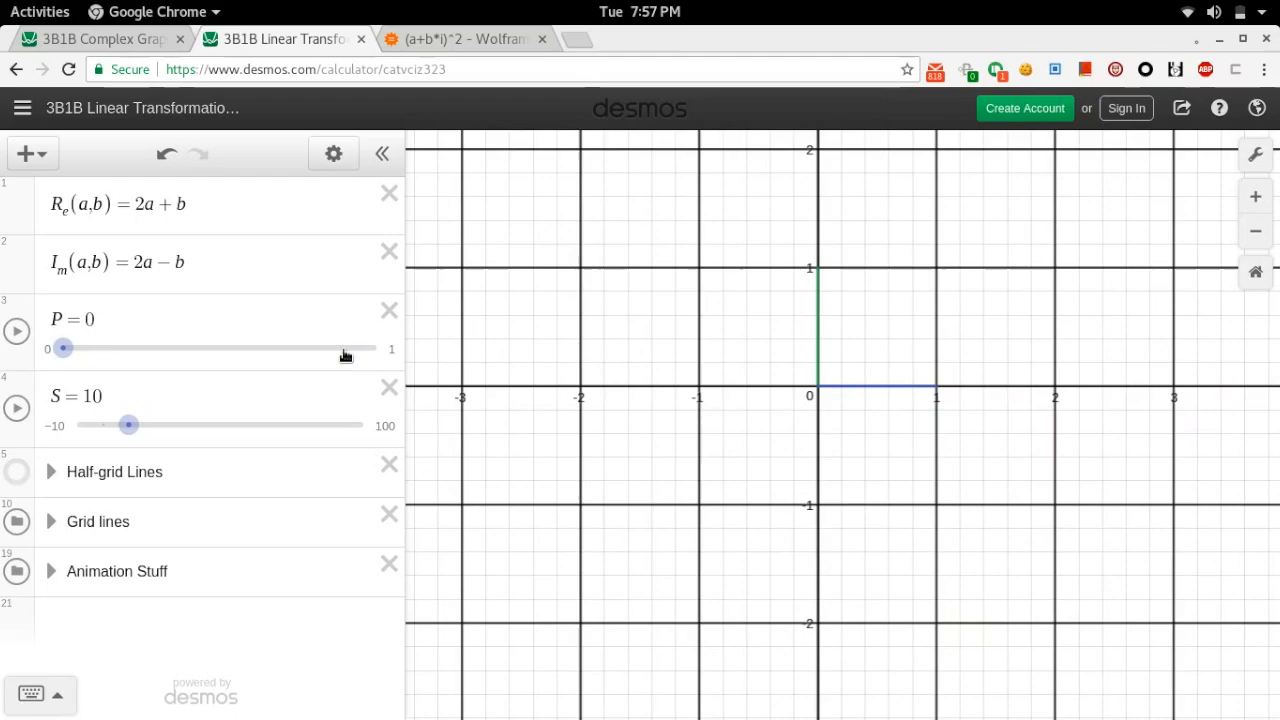
pyautogui.moveTo(63, 347); pyautogui.dragTo(376, 347)
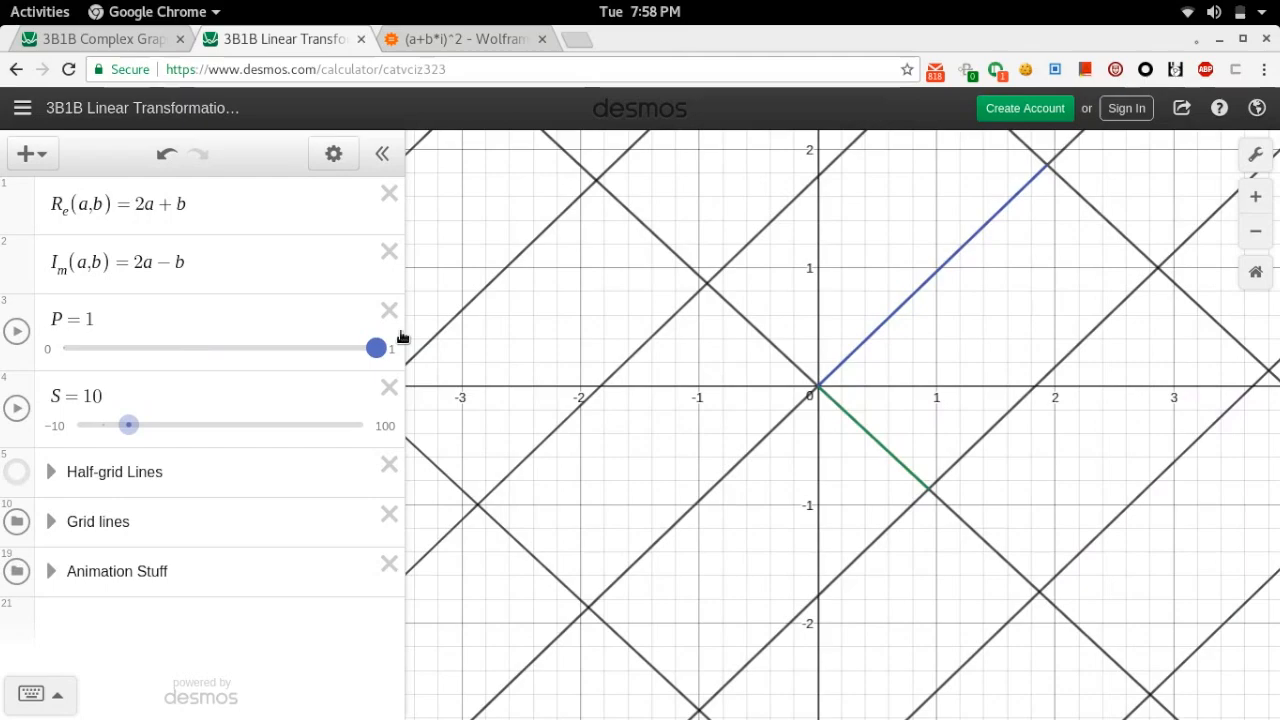
pyautogui.moveTo(375, 347); pyautogui.dragTo(63, 347)
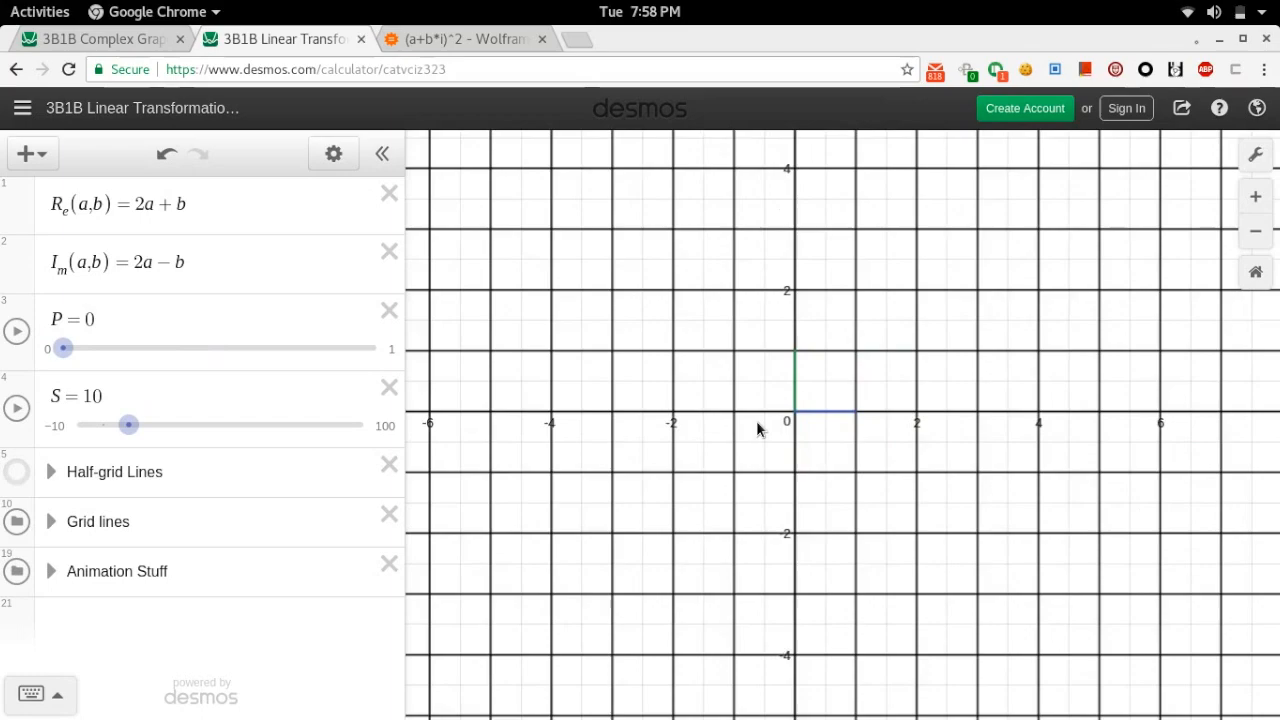
pyautogui.moveTo(63, 347); pyautogui.dragTo(161, 347)
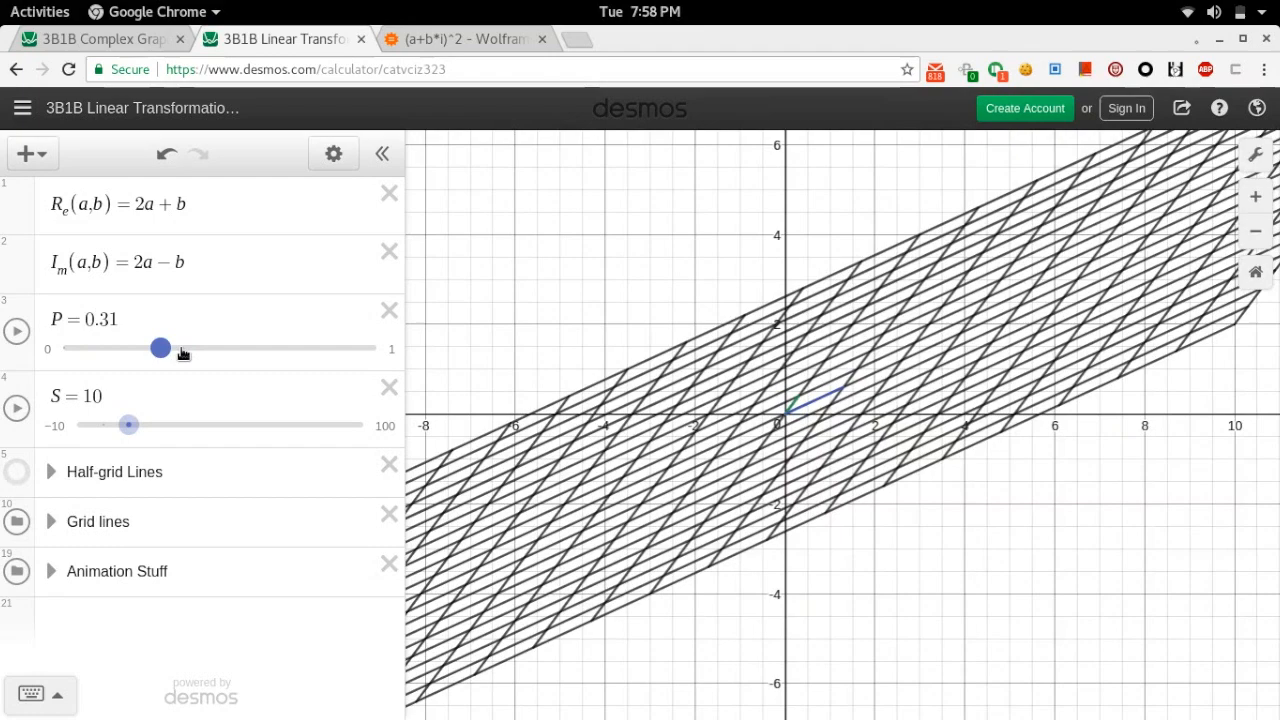
pyautogui.moveTo(161, 347); pyautogui.dragTo(63, 347)
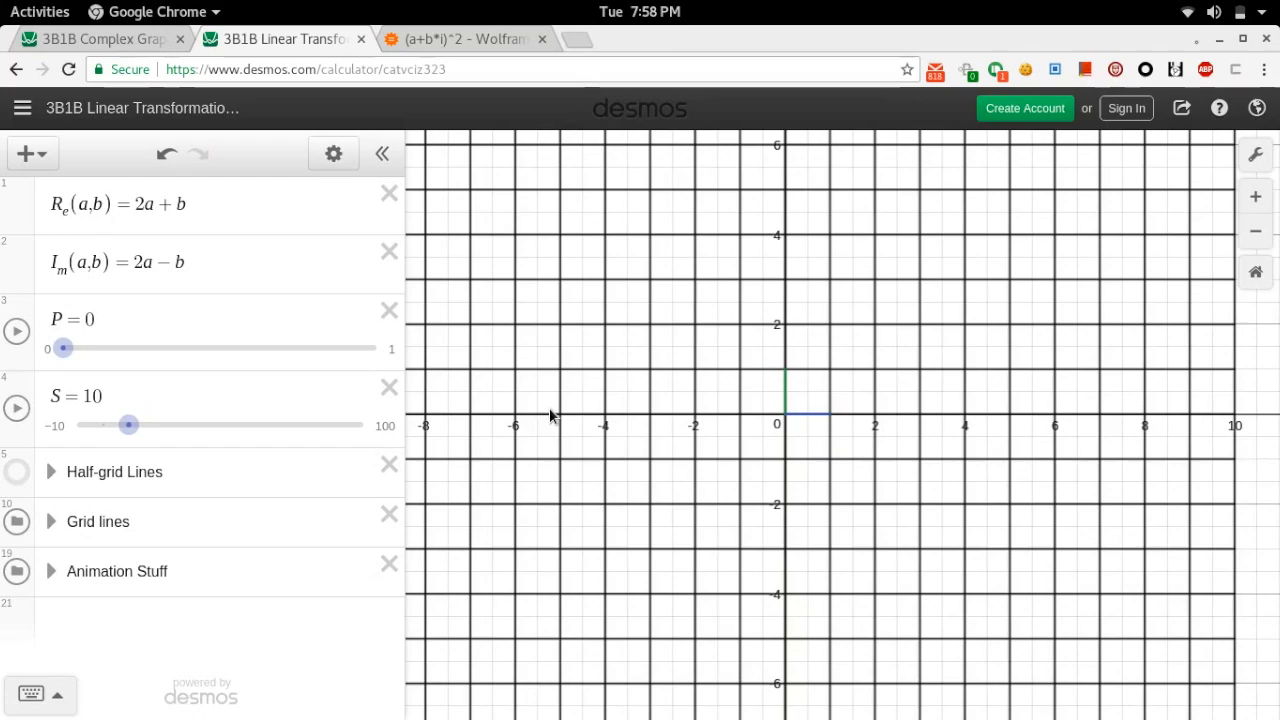
pyautogui.click(140, 204)
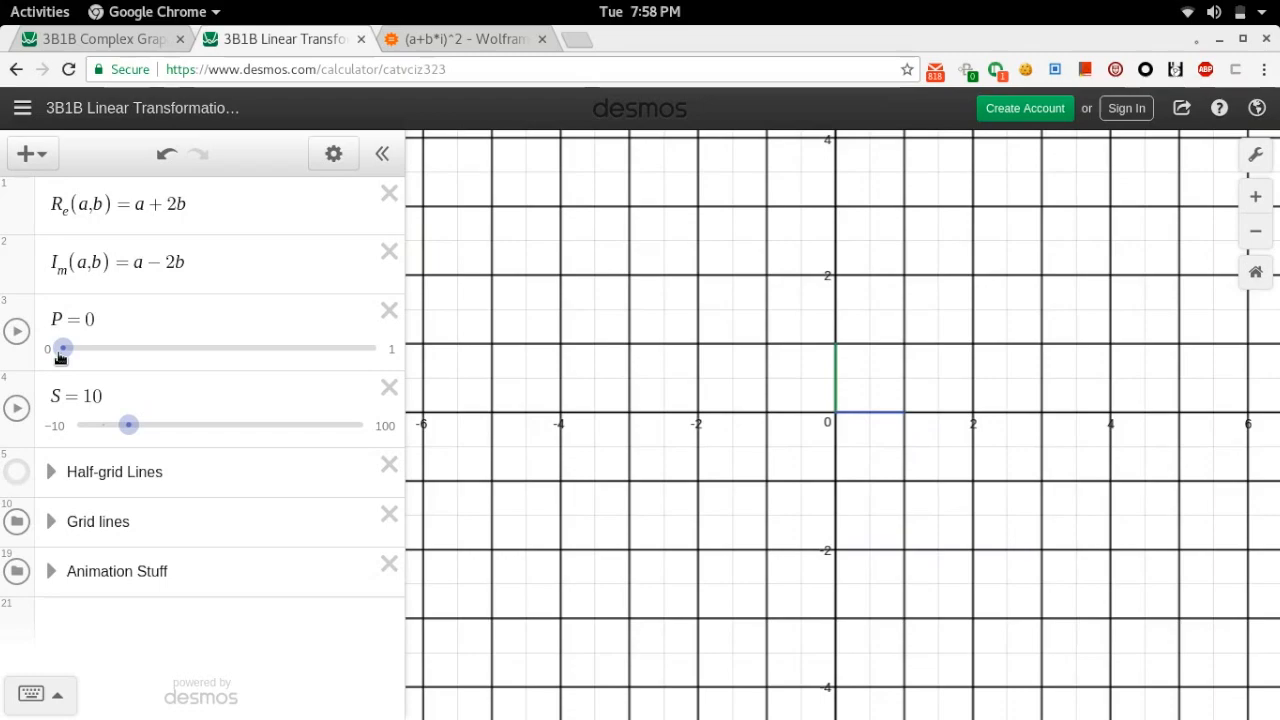
# Preview the a + 2b, a − 2b map with the P slider, then return to the complex-graphing tab.
pyautogui.moveTo(63, 347); pyautogui.dragTo(375, 347)
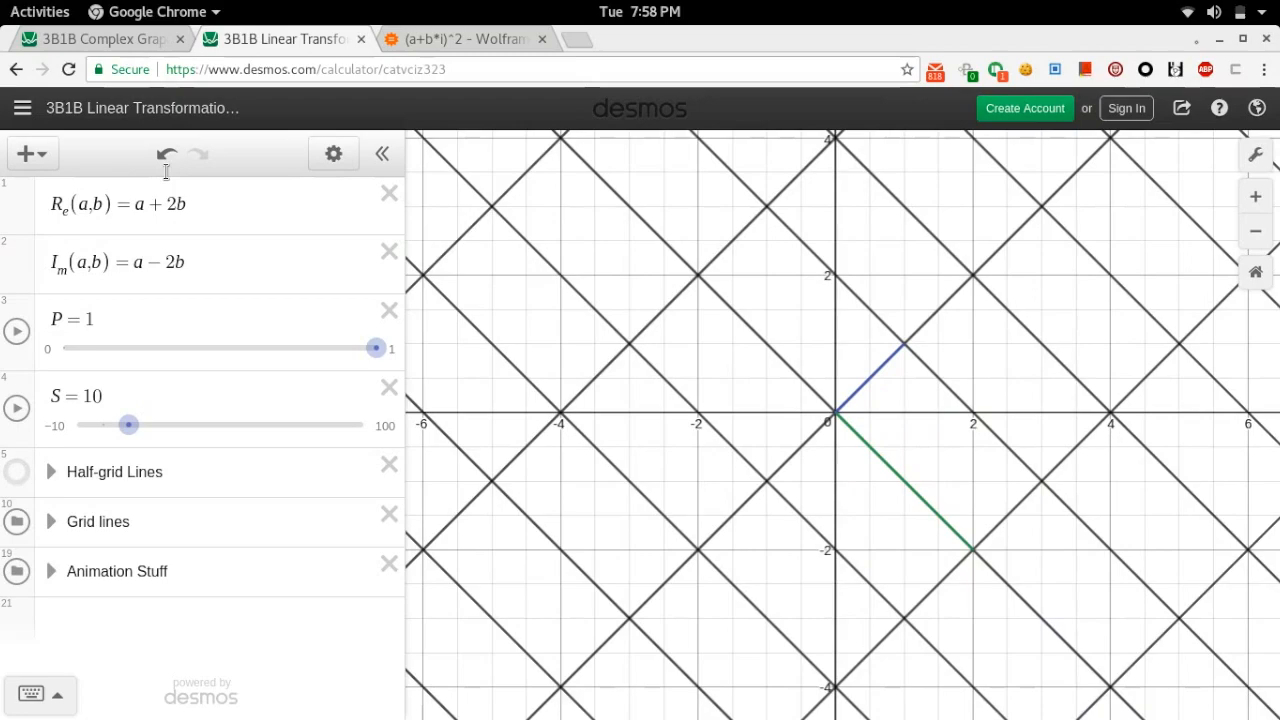
pyautogui.moveTo(375, 347); pyautogui.dragTo(100, 347)
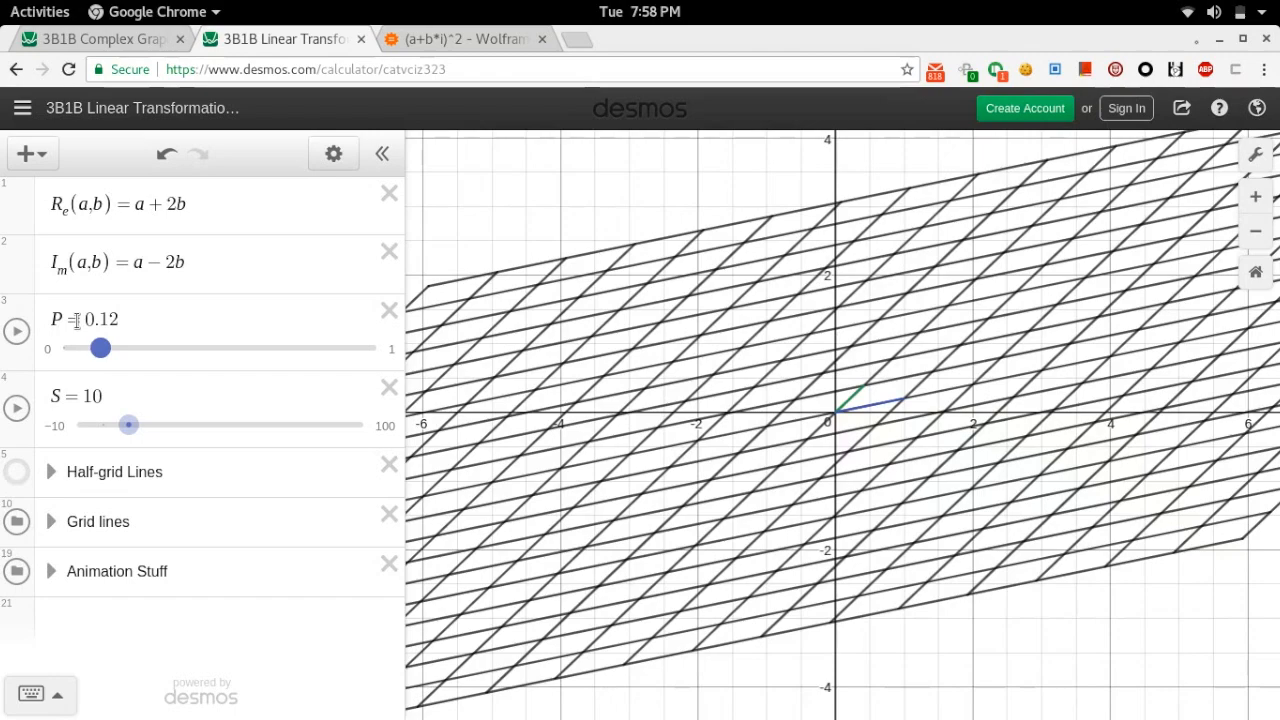
pyautogui.click(95, 39)
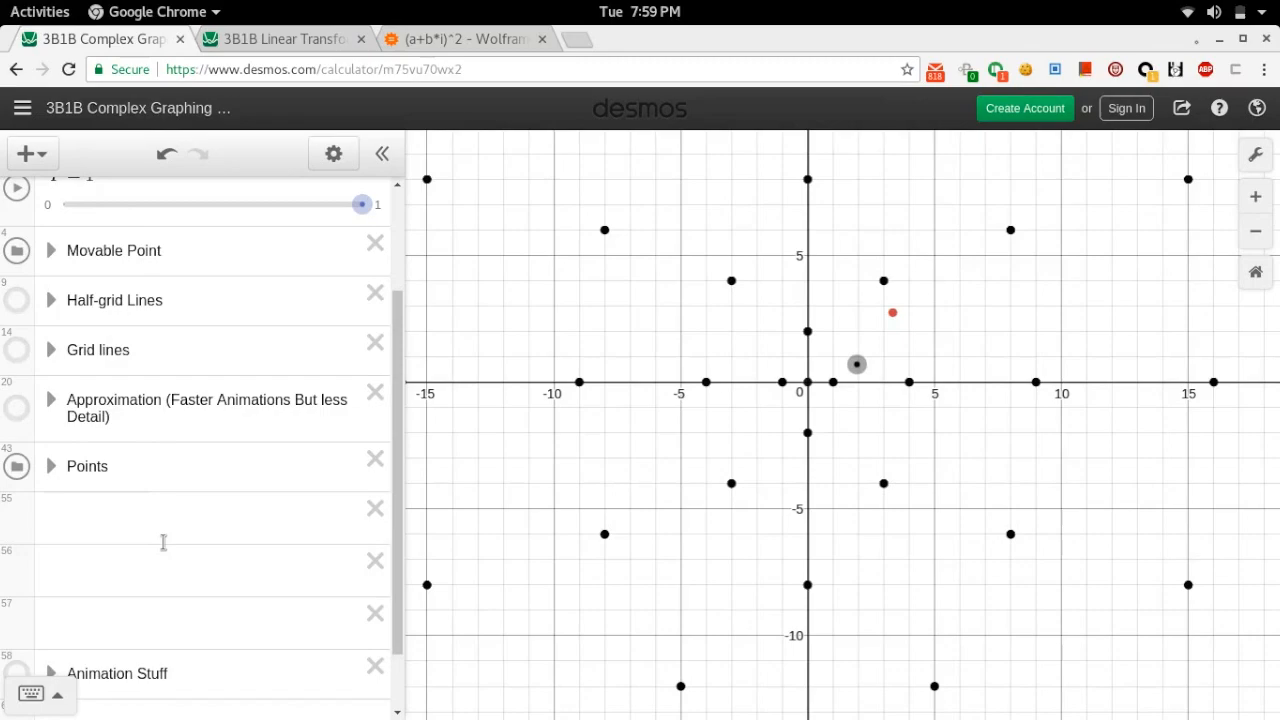